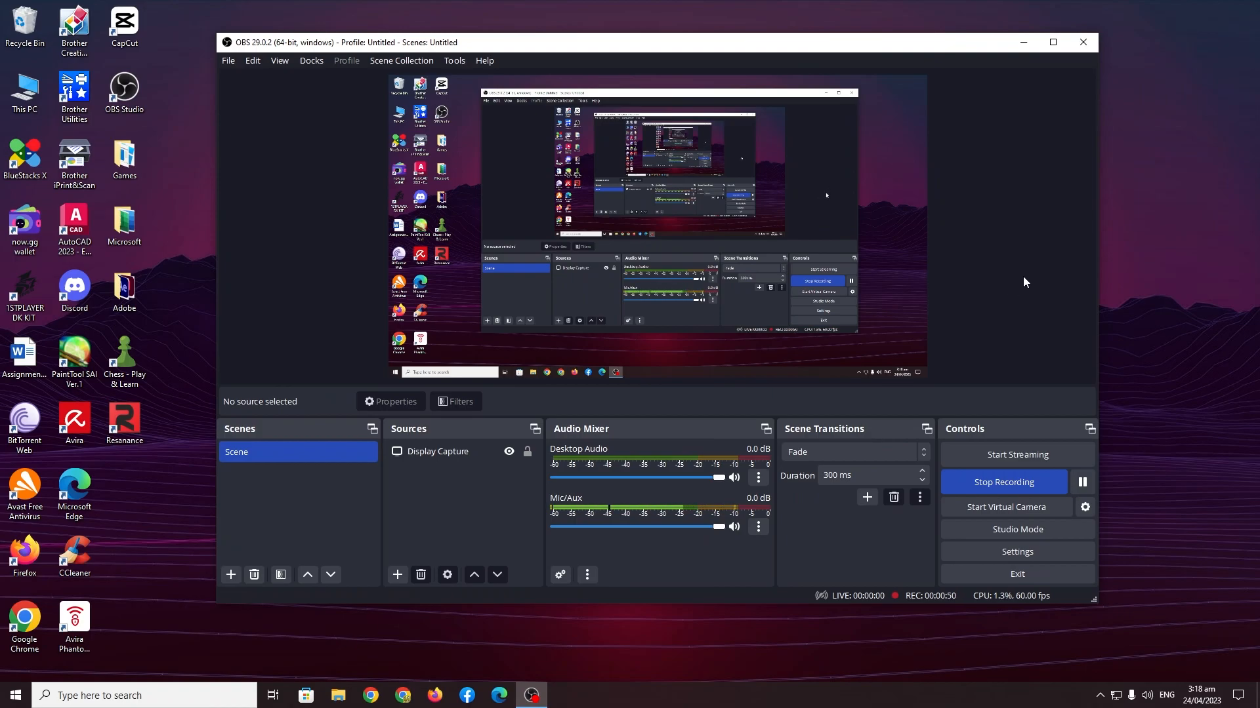
{"action": "mouse_move", "coordinate": [1016, 553]}
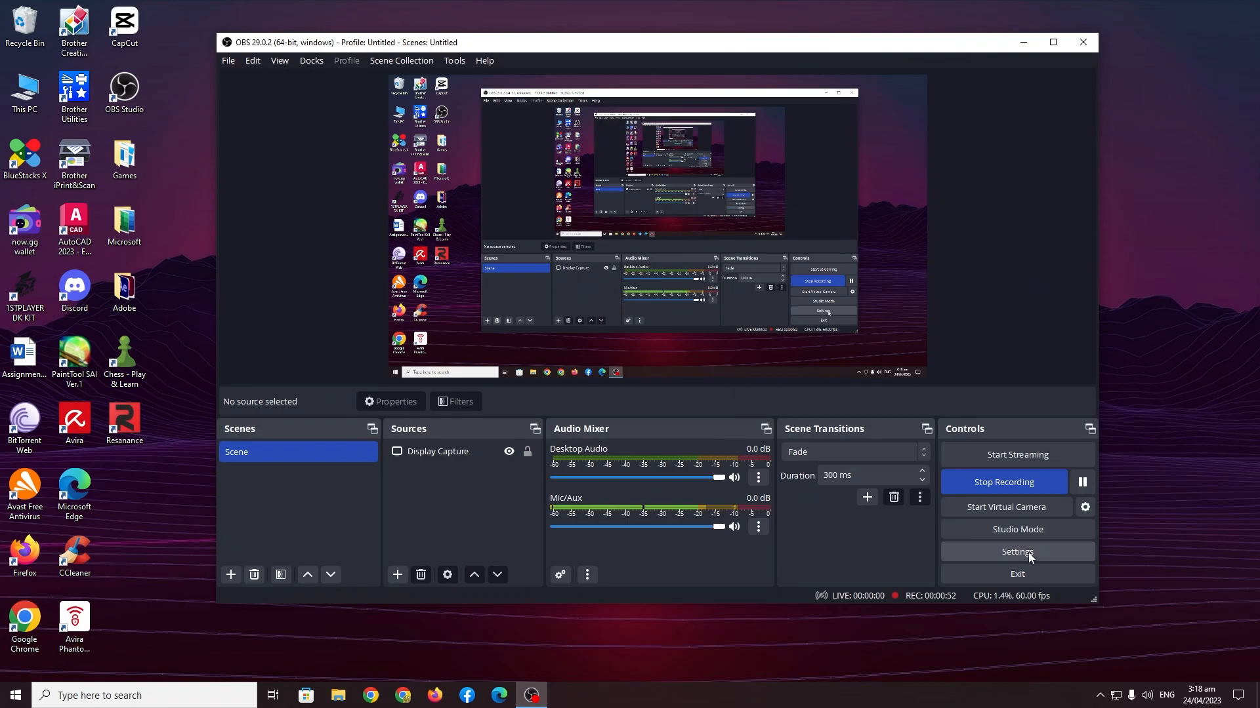
Show the Output > Recording encoder settings with CQP rate control at CQ level 18.
{"action": "left_click", "coordinate": [1015, 553]}
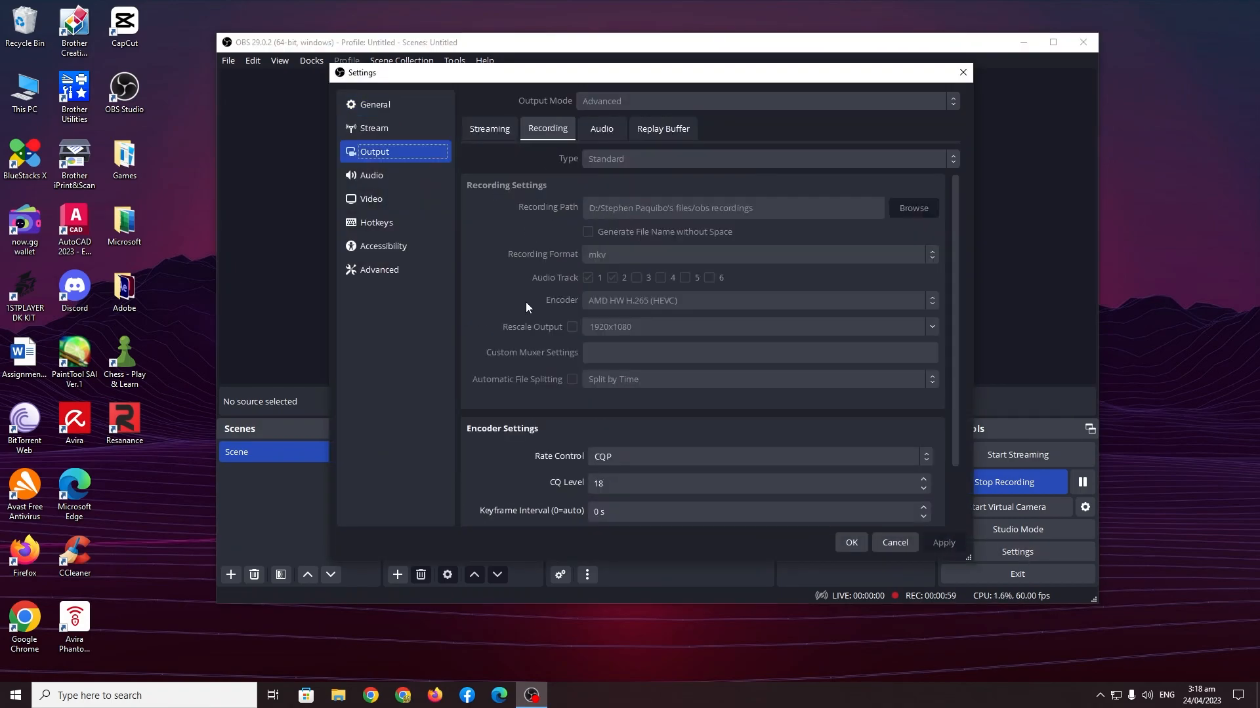
{"action": "scroll", "scroll_direction": "down", "scroll_amount": 3}
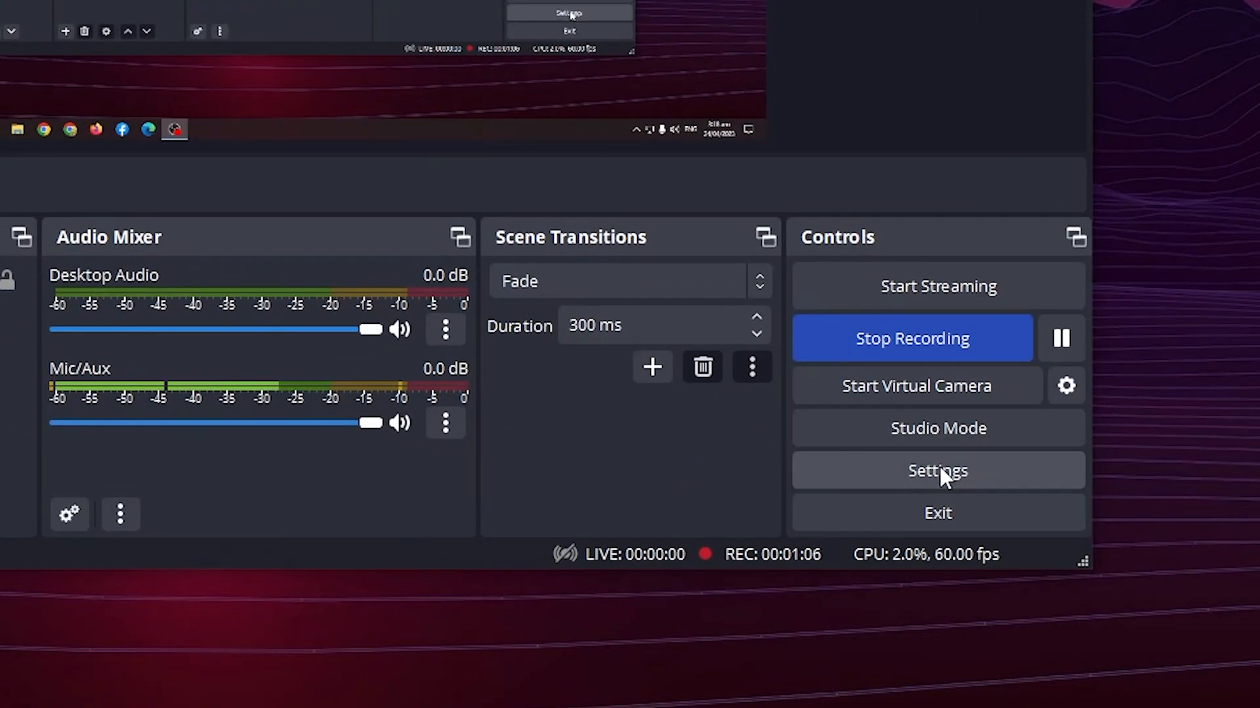
{"action": "left_click", "coordinate": [937, 471]}
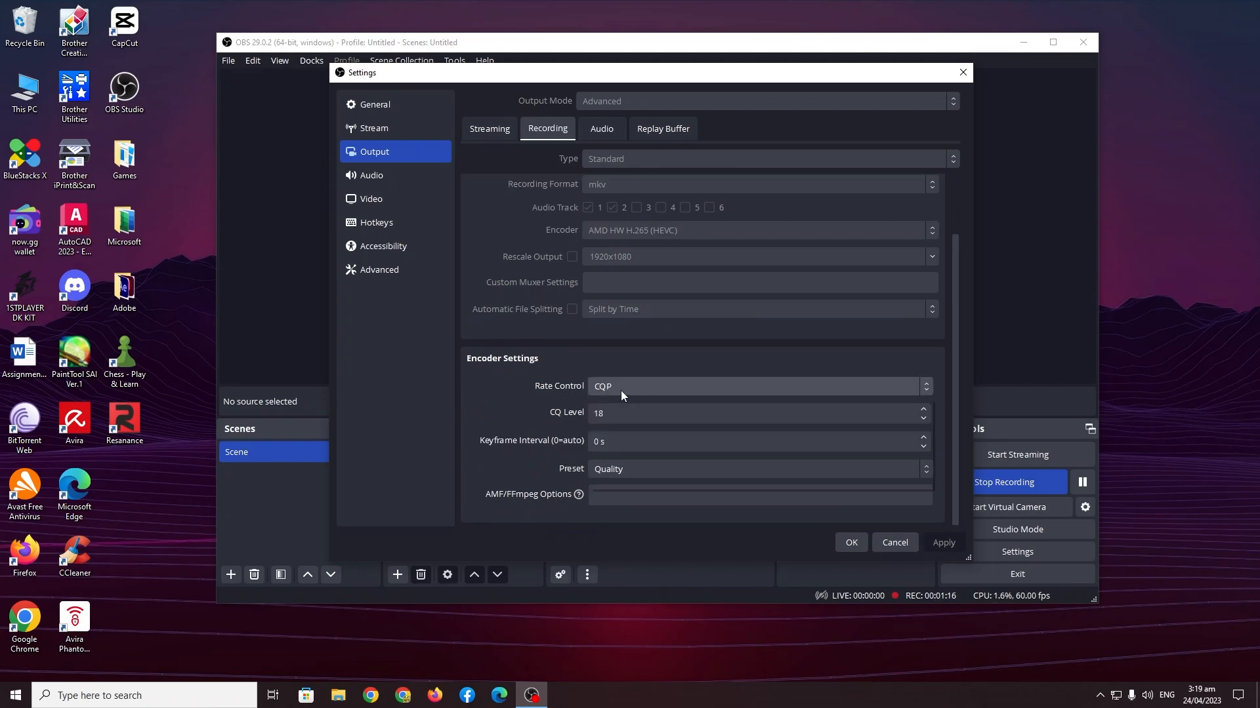
{"action": "left_click", "coordinate": [759, 386]}
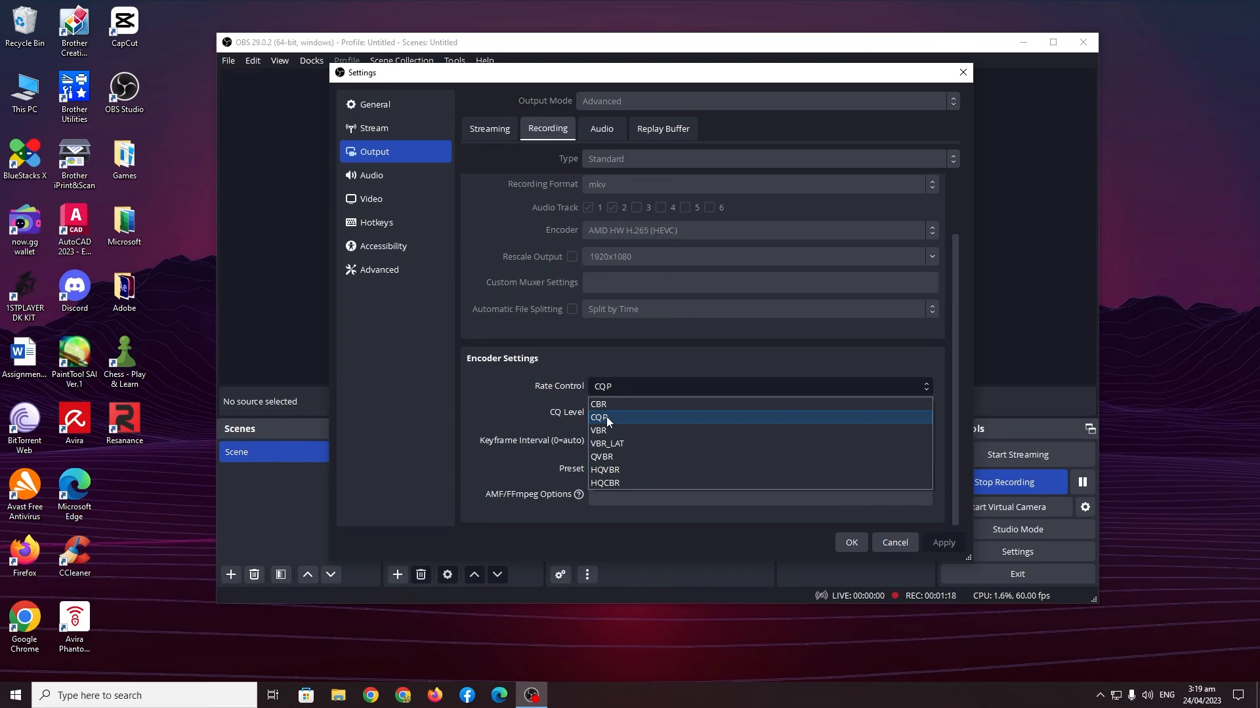
{"action": "left_click", "coordinate": [598, 404]}
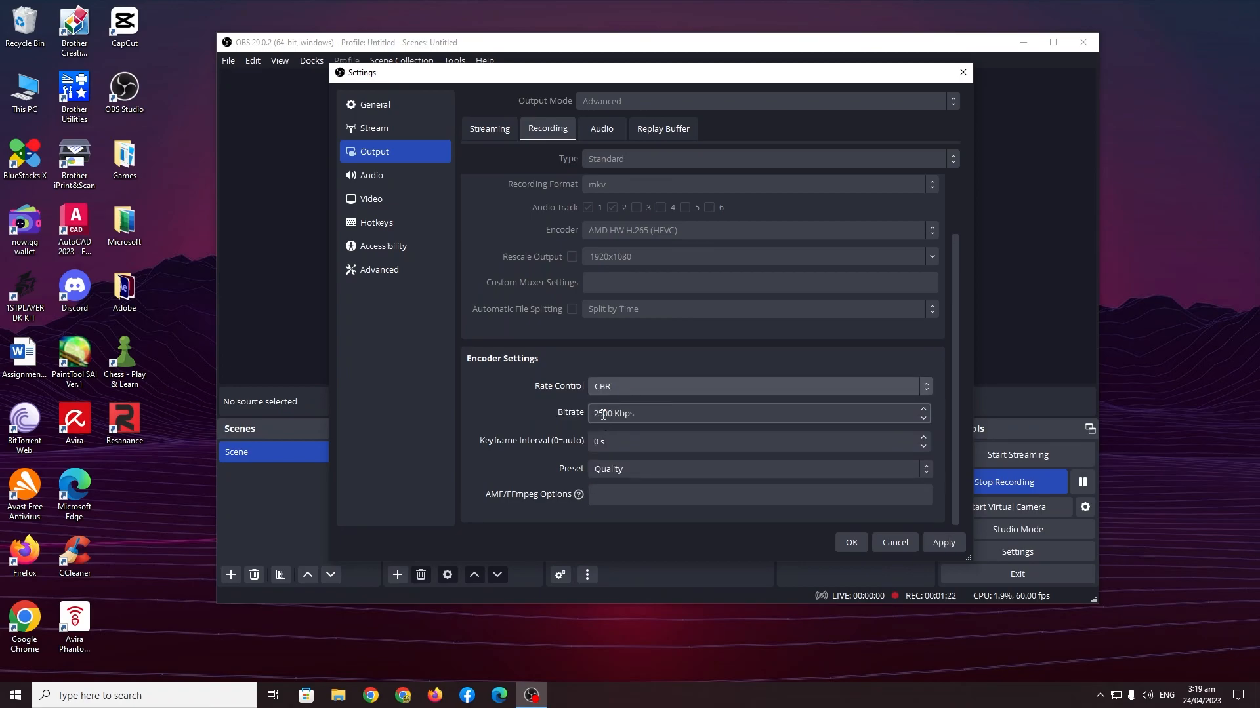
{"action": "left_click", "coordinate": [756, 414]}
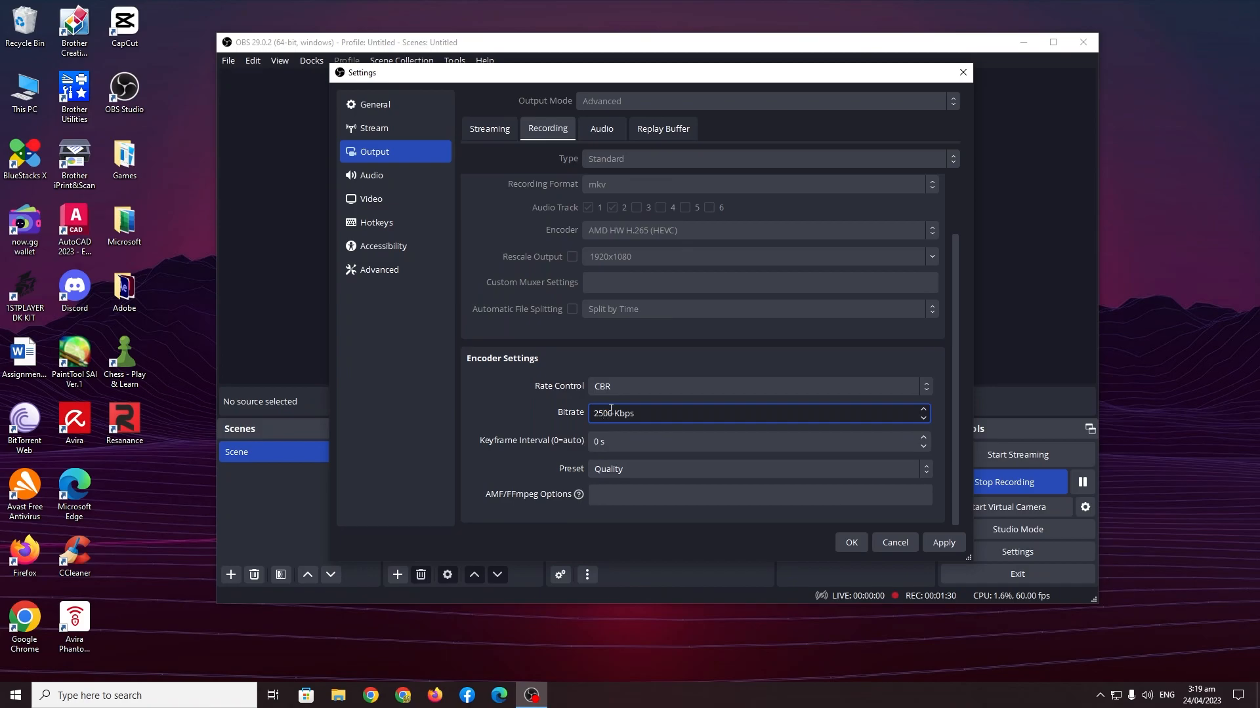
{"action": "left_click", "coordinate": [758, 386]}
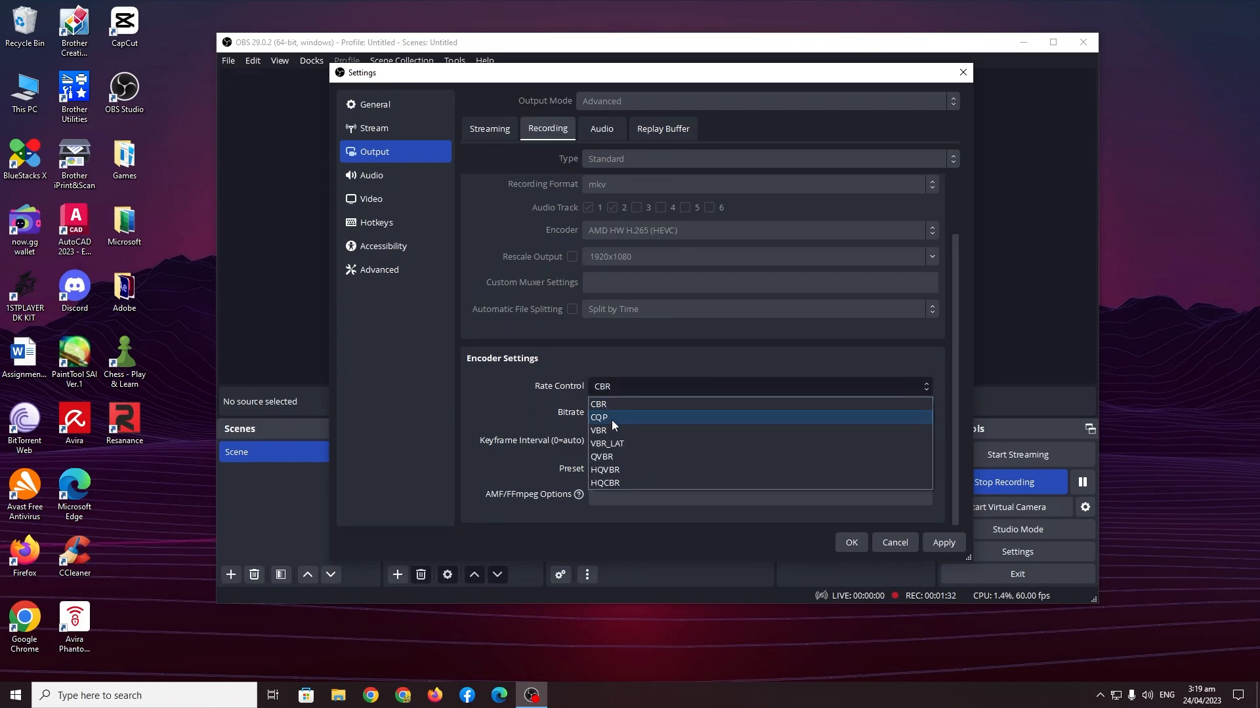
{"action": "left_click", "coordinate": [599, 417]}
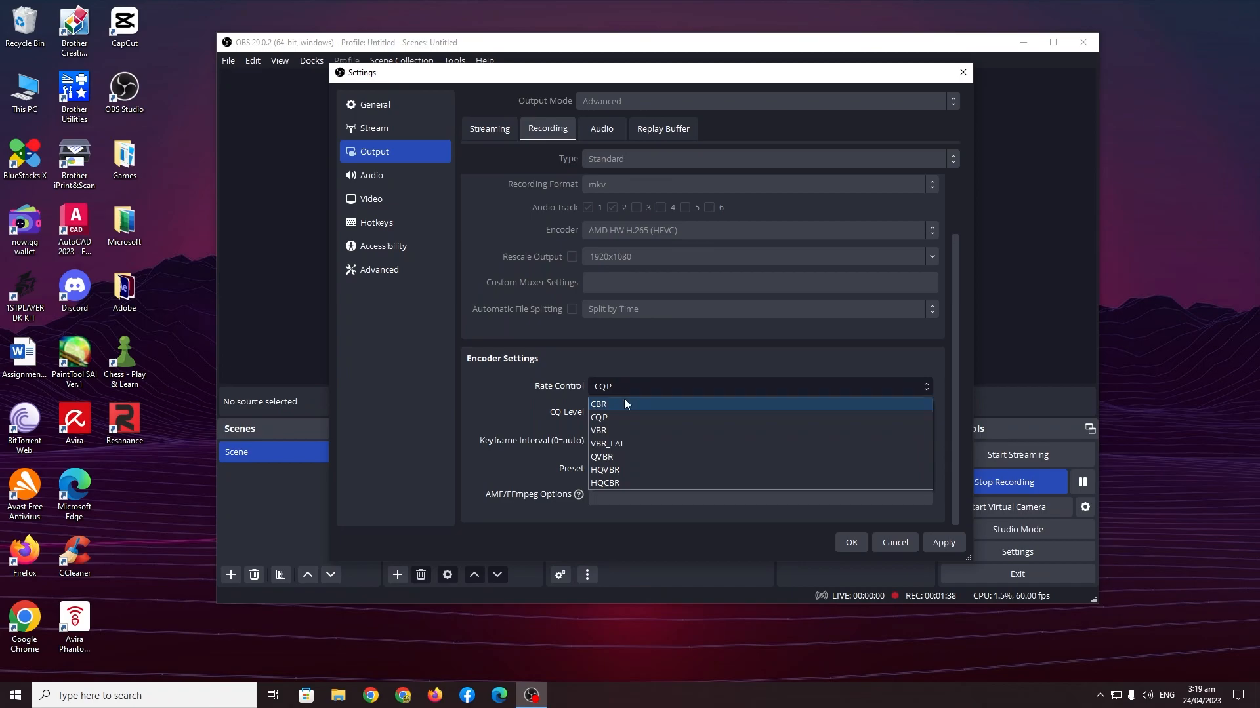
{"action": "left_click", "coordinate": [599, 404]}
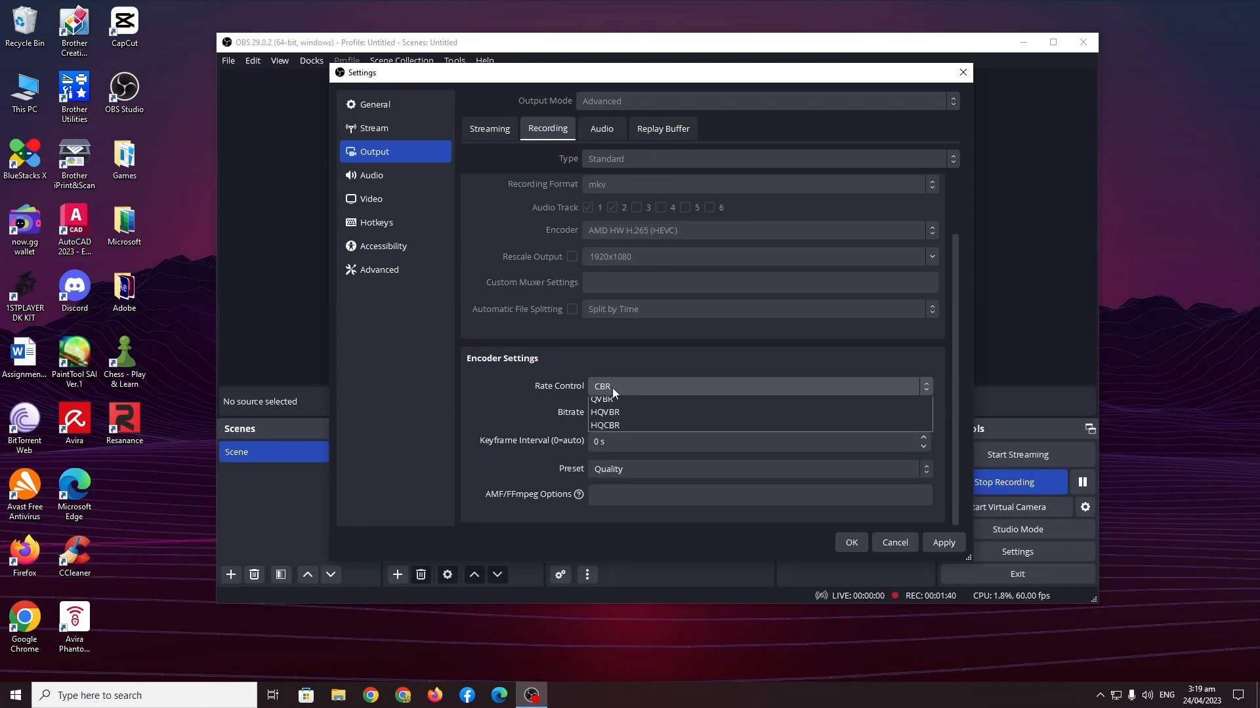
{"action": "left_click", "coordinate": [604, 412]}
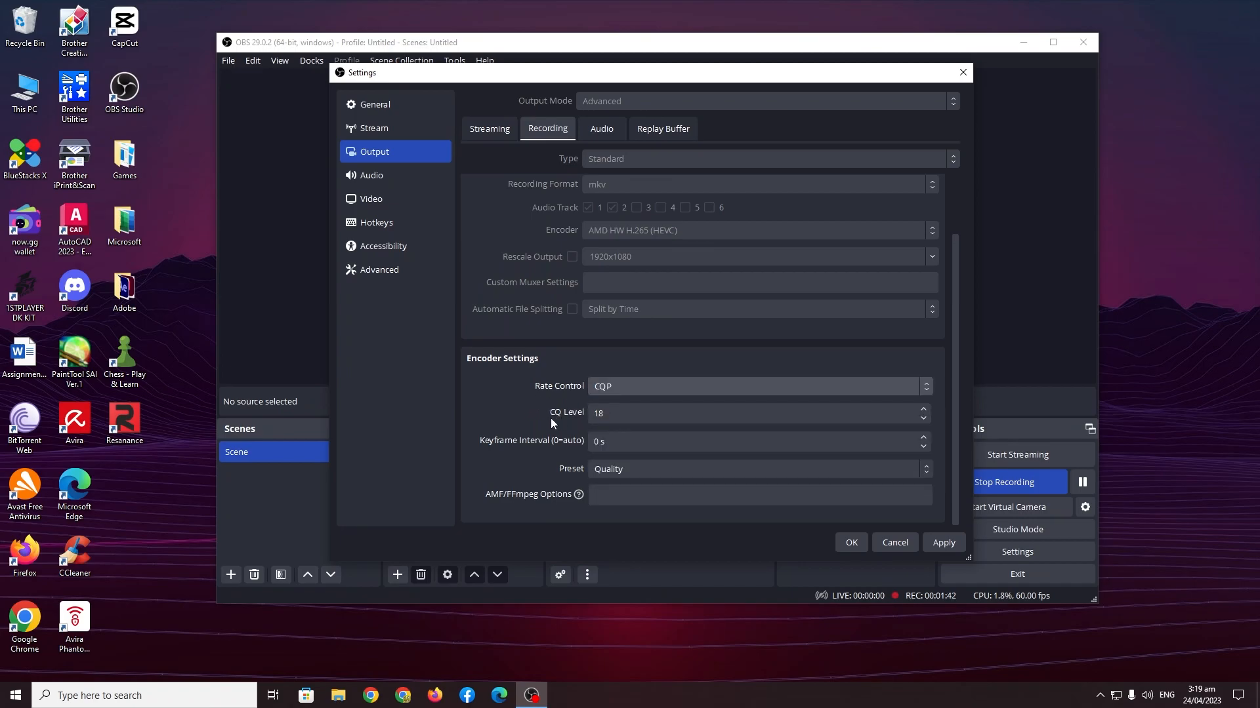
{"action": "left_click", "coordinate": [755, 413]}
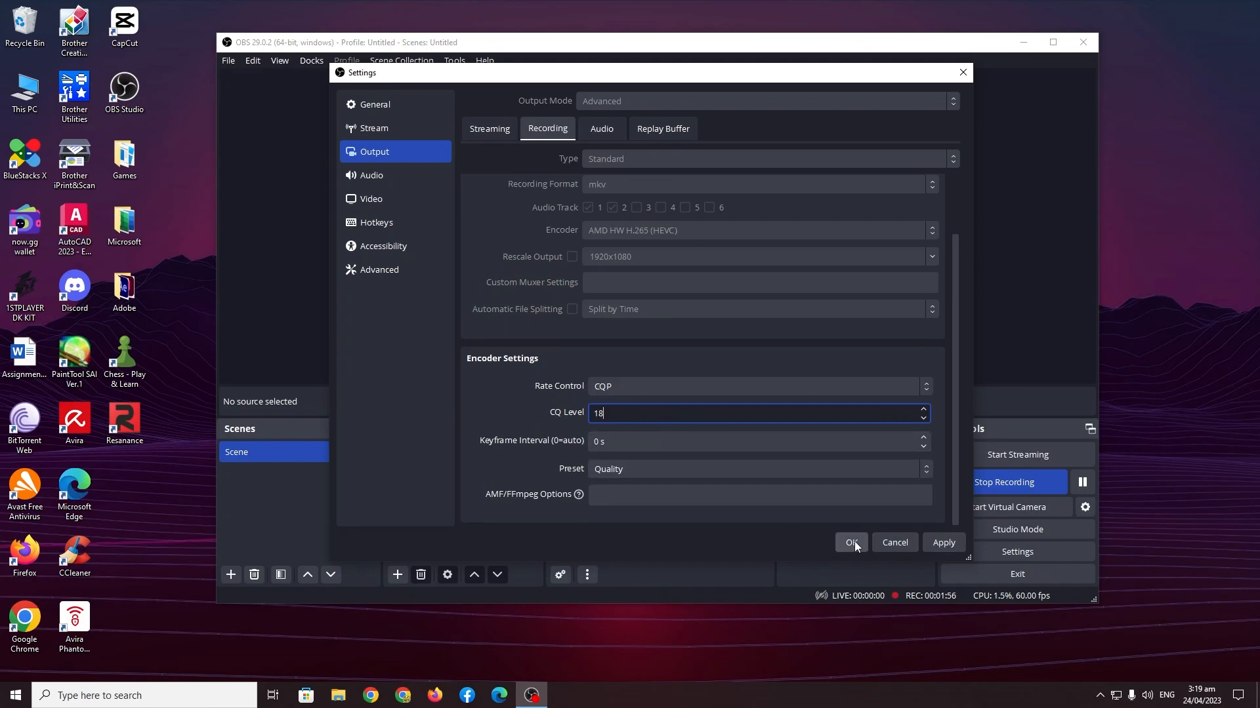
Confirm the OBS settings with OK and bring up the OBS Studio shortcut's context menu.
{"action": "left_click", "coordinate": [851, 542]}
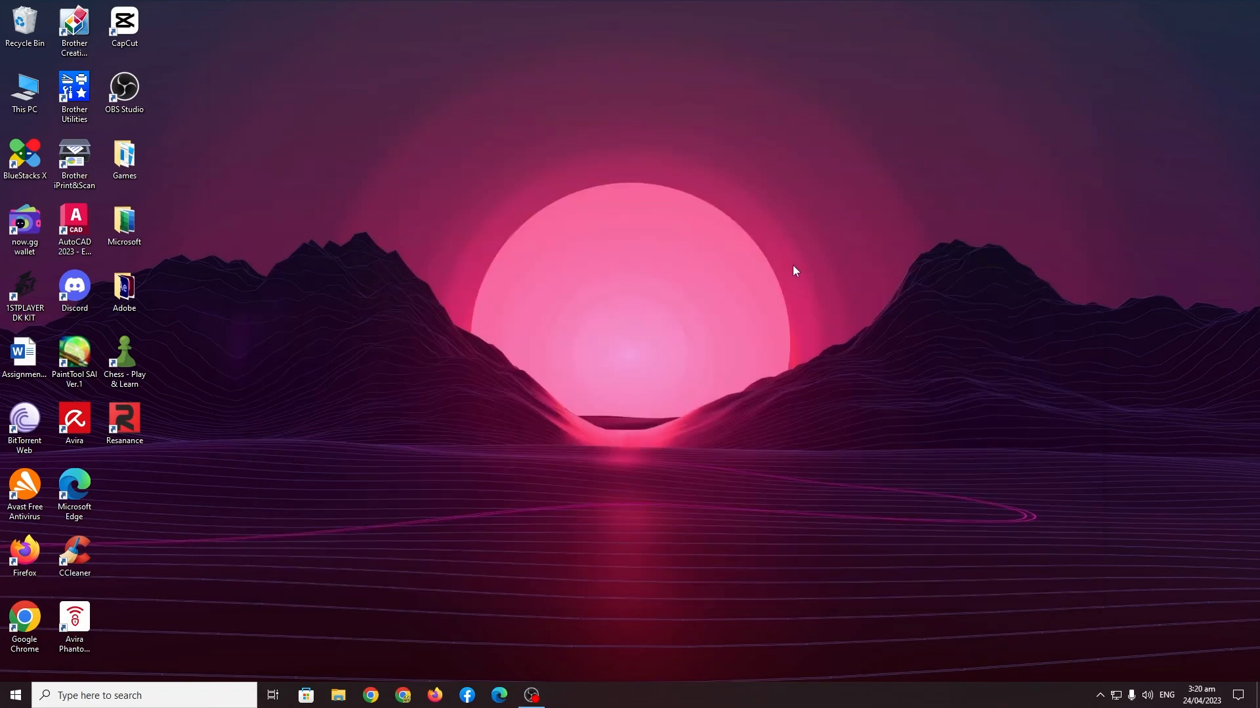
{"action": "left_click", "coordinate": [123, 90]}
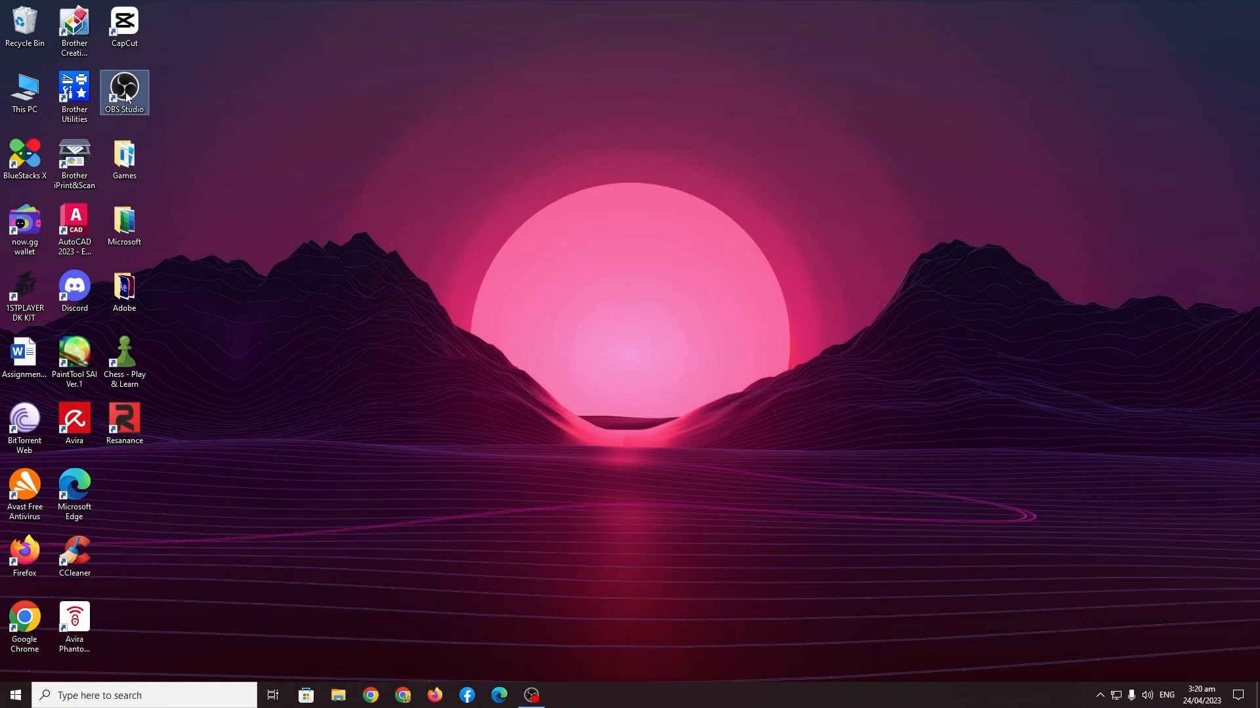
{"action": "right_click", "coordinate": [124, 91]}
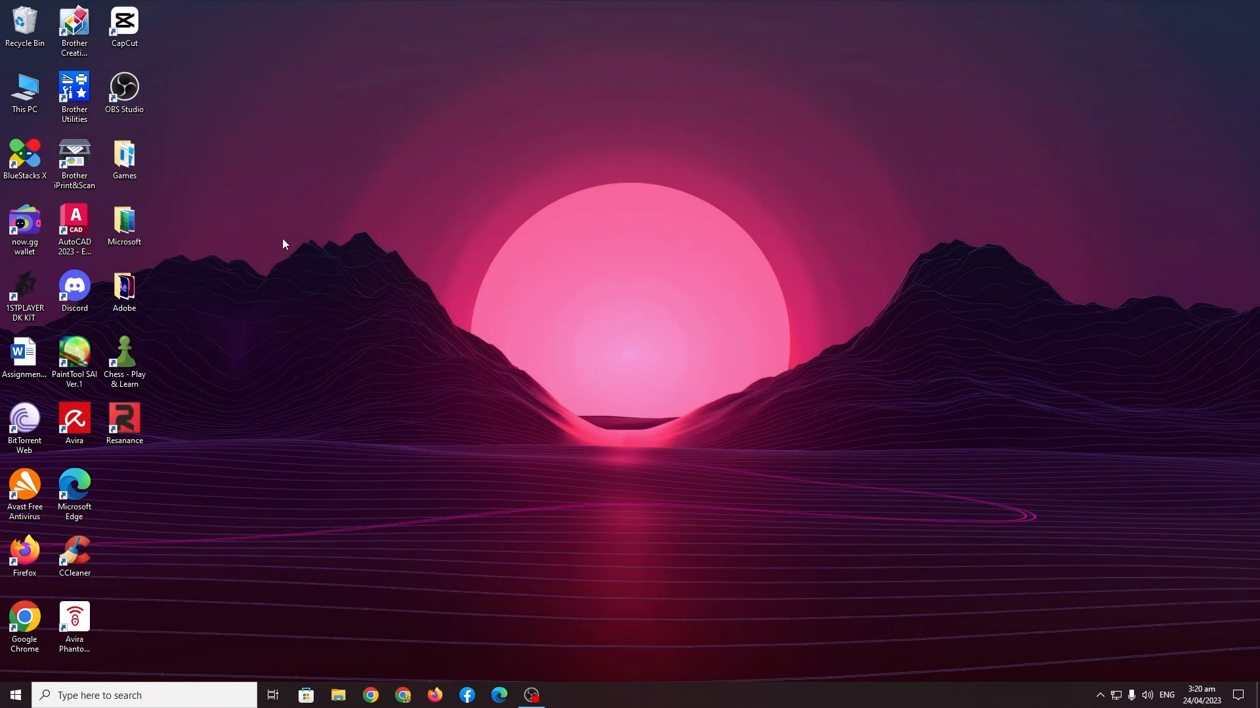
{"action": "right_click", "coordinate": [124, 88]}
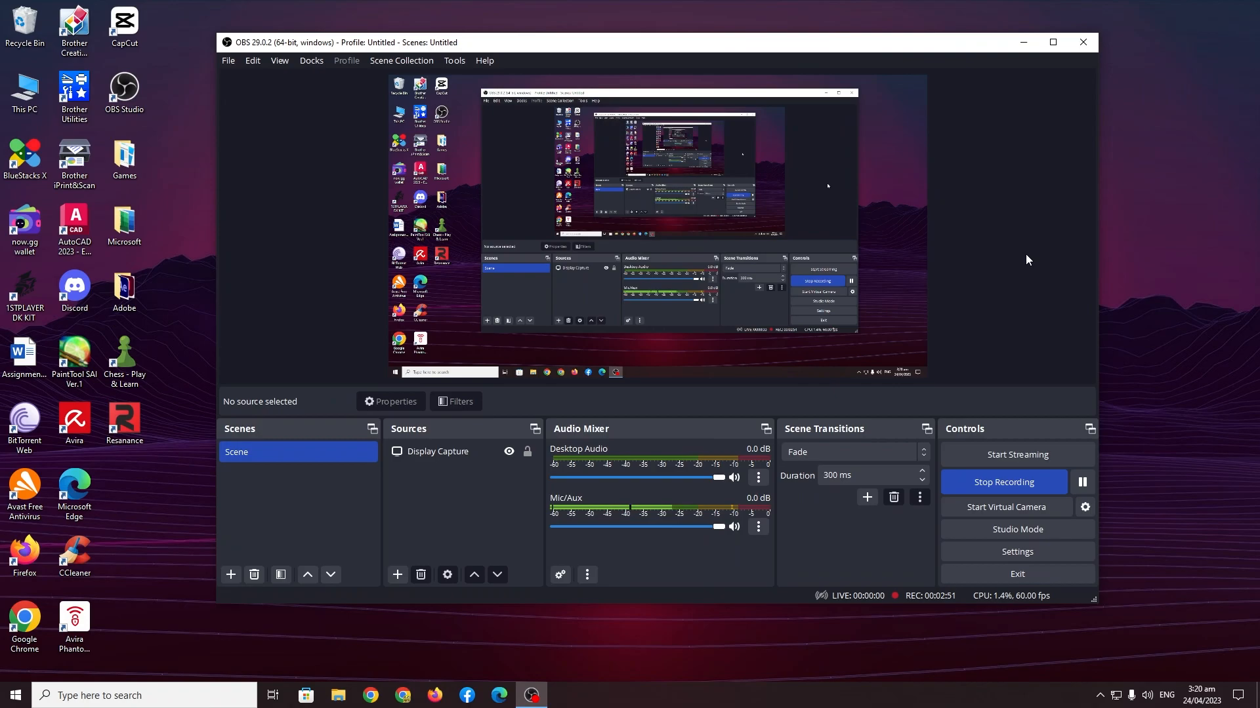
{"action": "mouse_move", "coordinate": [1012, 228]}
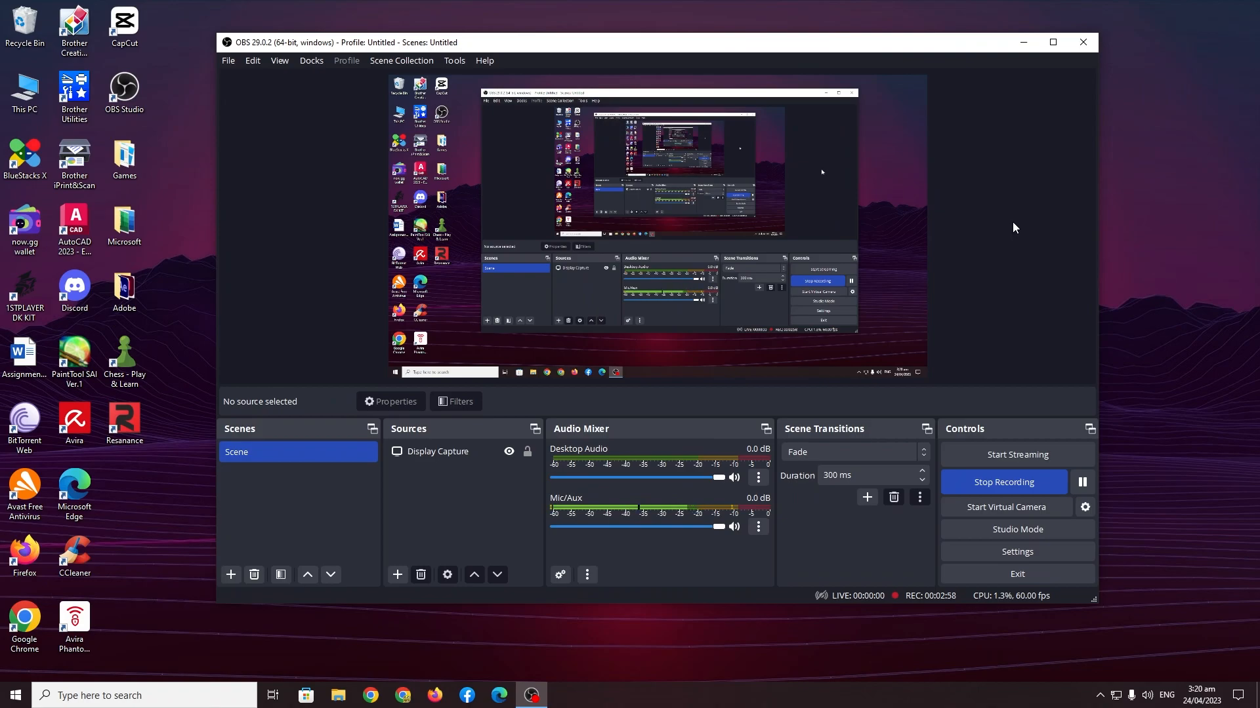
{"action": "mouse_move", "coordinate": [1010, 227]}
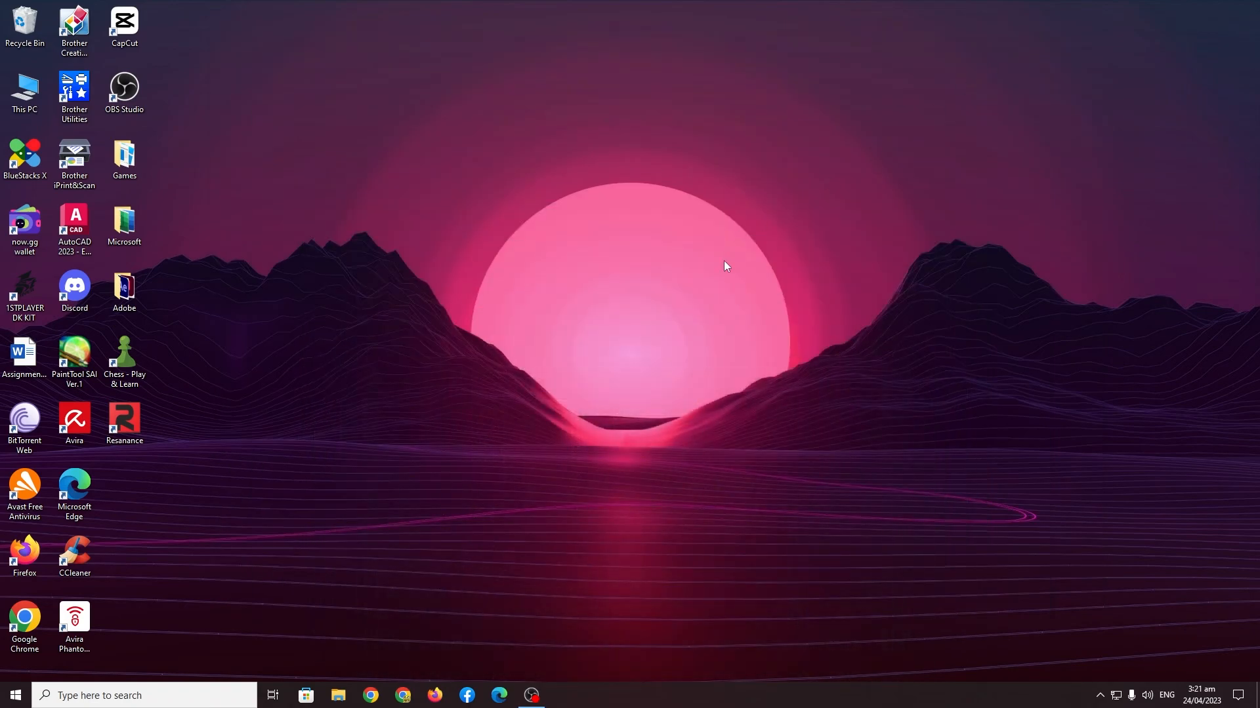
{"action": "mouse_move", "coordinate": [482, 477]}
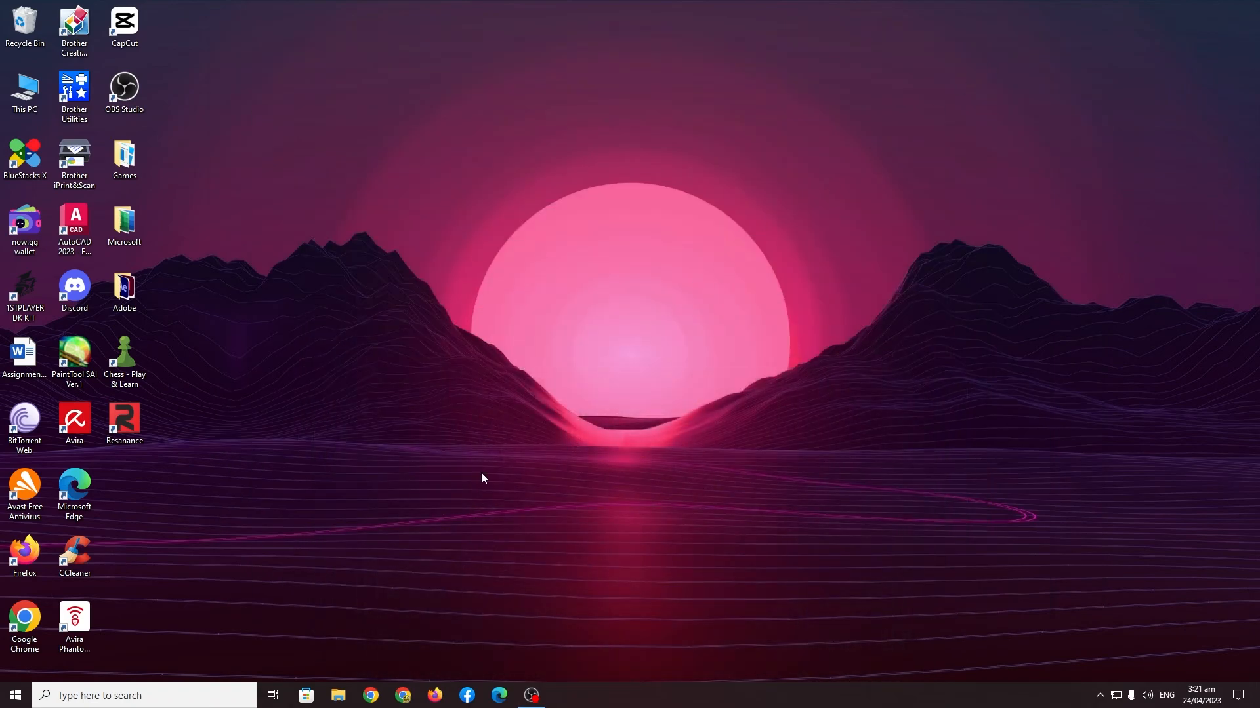
{"action": "mouse_move", "coordinate": [150, 624]}
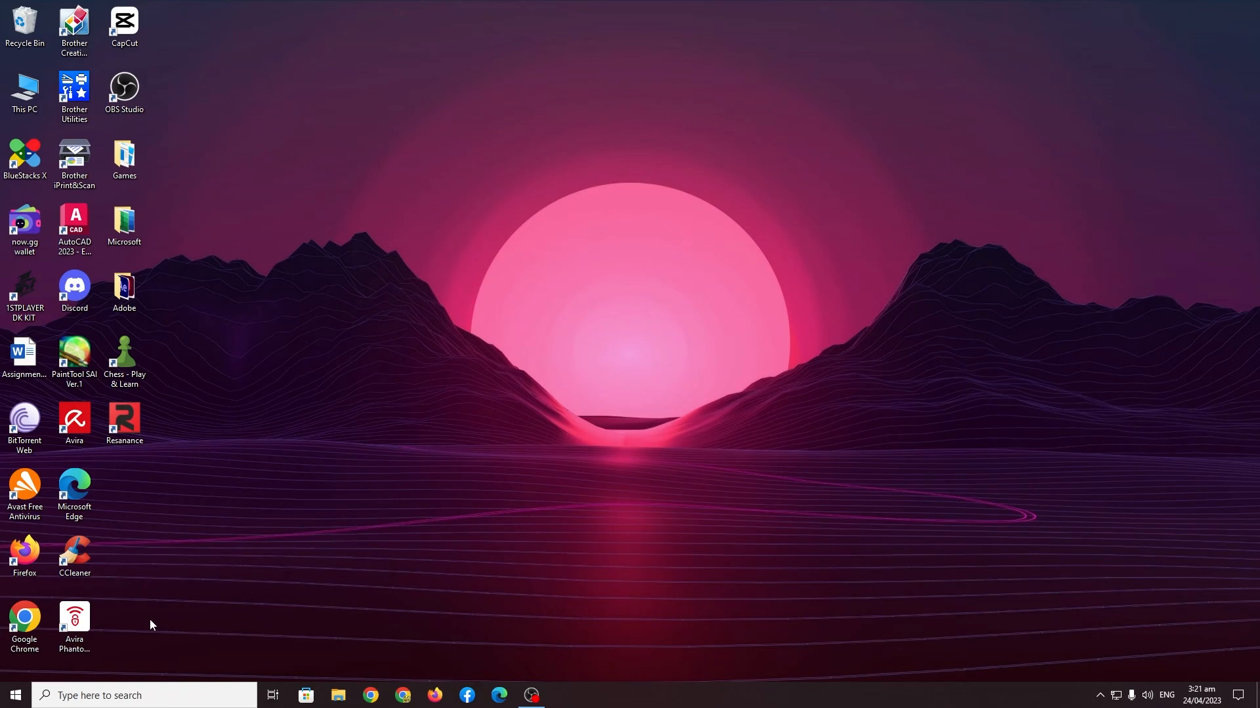
{"action": "mouse_move", "coordinate": [14, 695]}
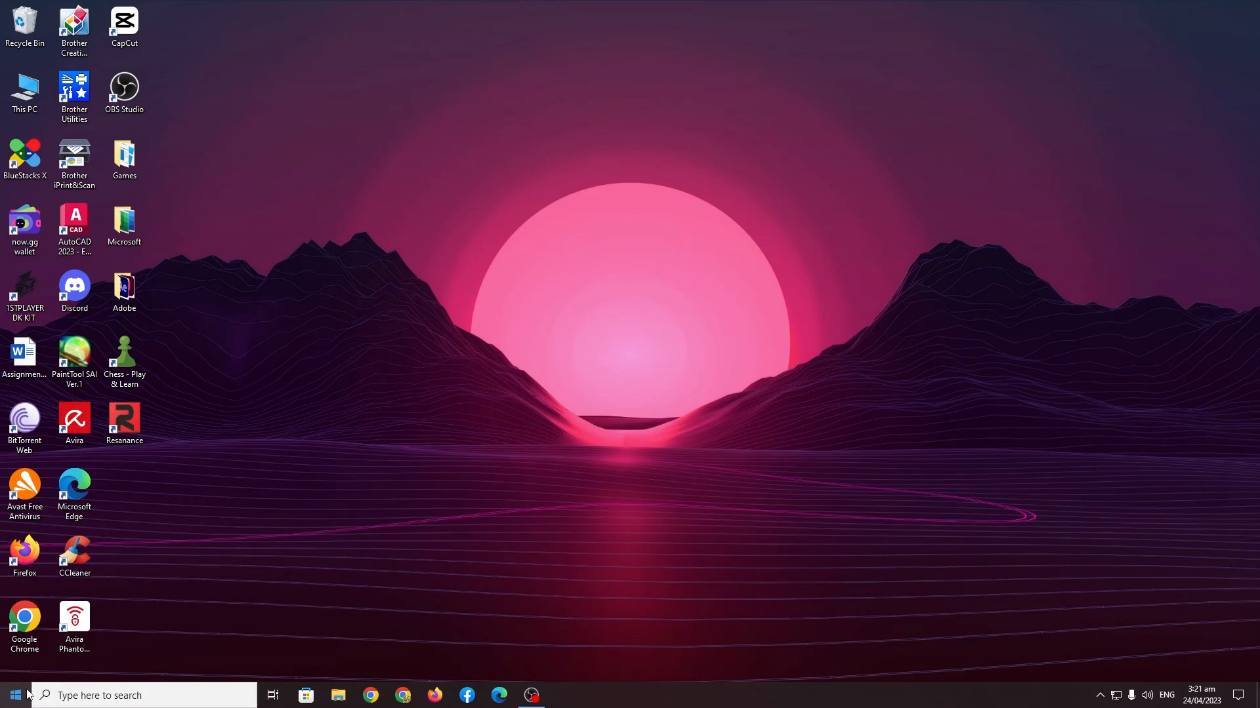
Reach System > Display > Graphics settings in Windows Settings.
{"action": "left_click", "coordinate": [13, 695]}
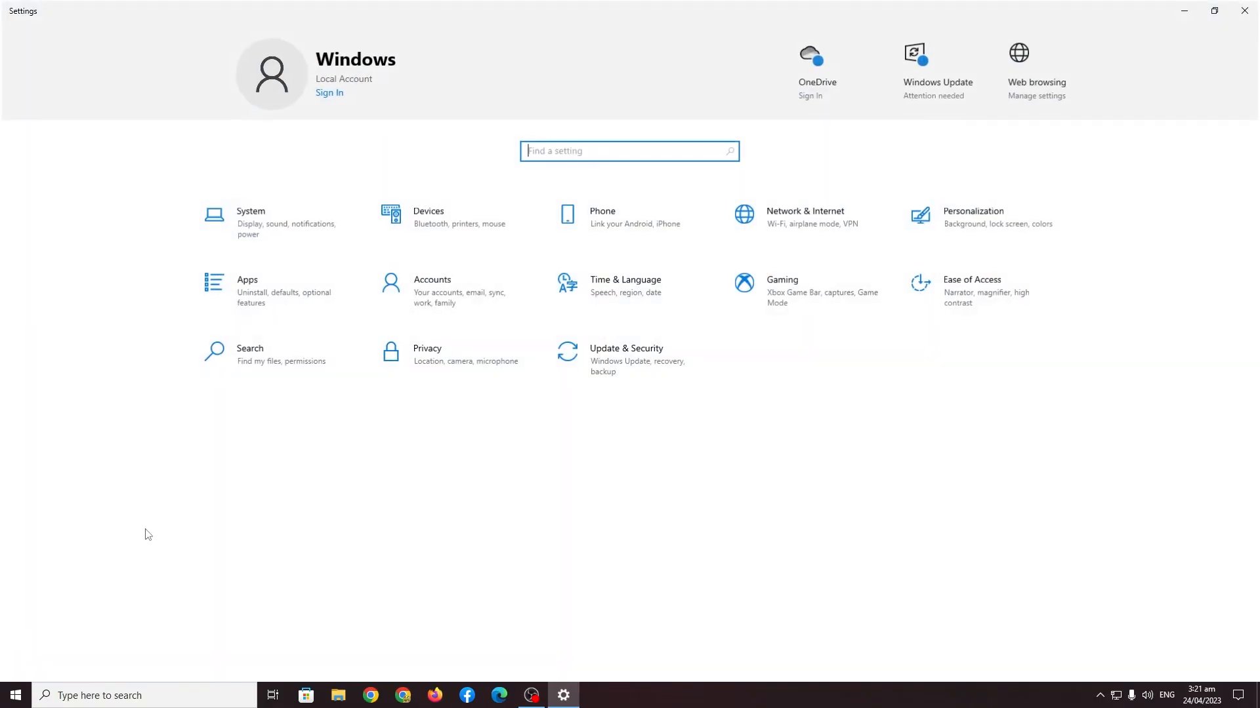
{"action": "left_click", "coordinate": [249, 221]}
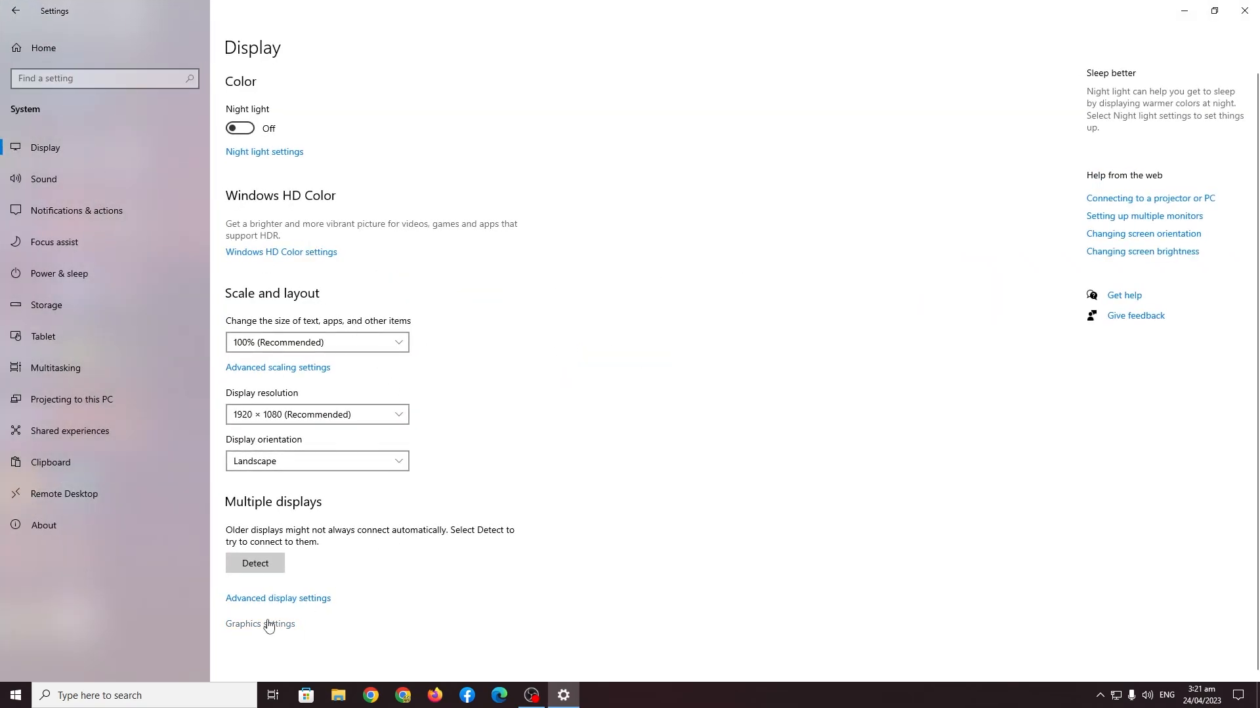
{"action": "left_click", "coordinate": [259, 624]}
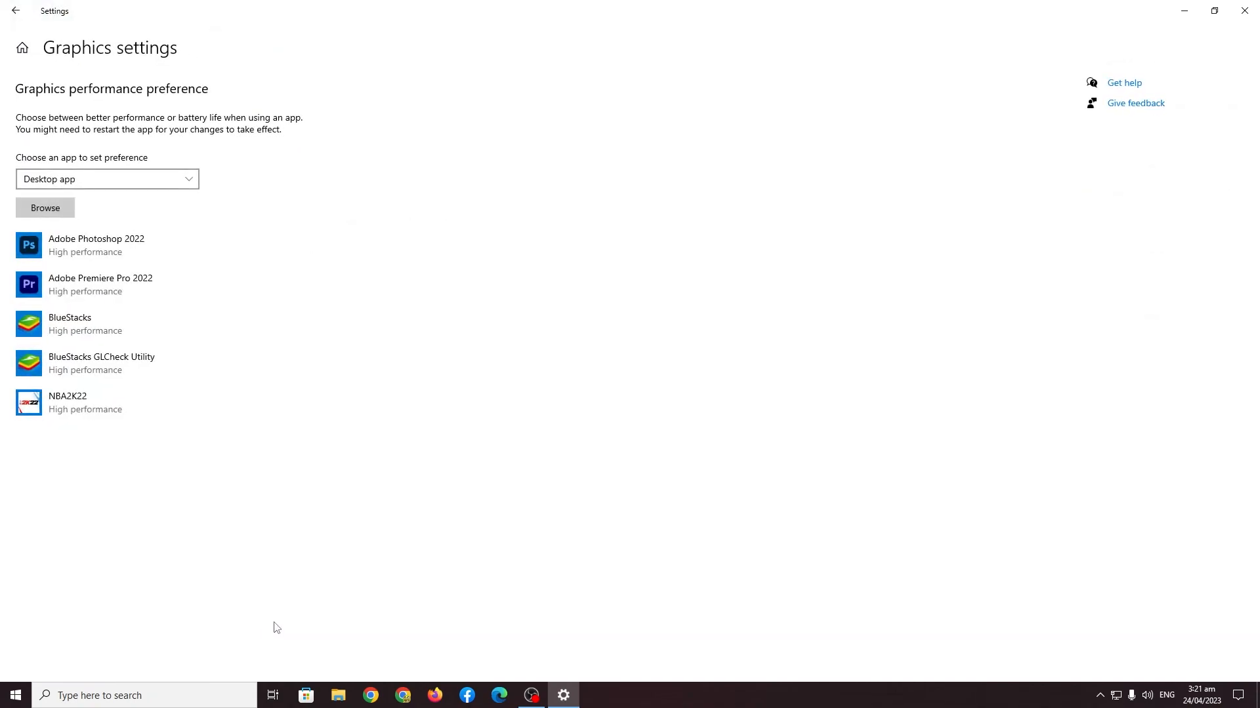
{"action": "mouse_move", "coordinate": [12, 94]}
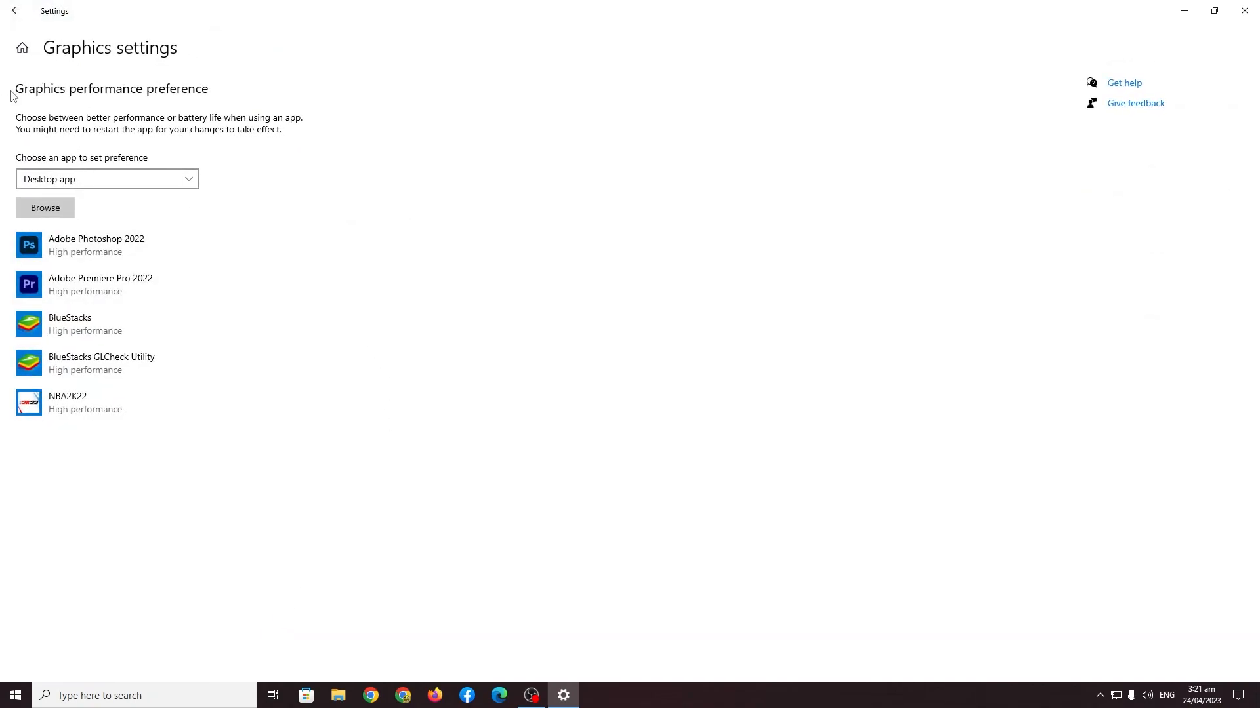
{"action": "mouse_move", "coordinate": [206, 118]}
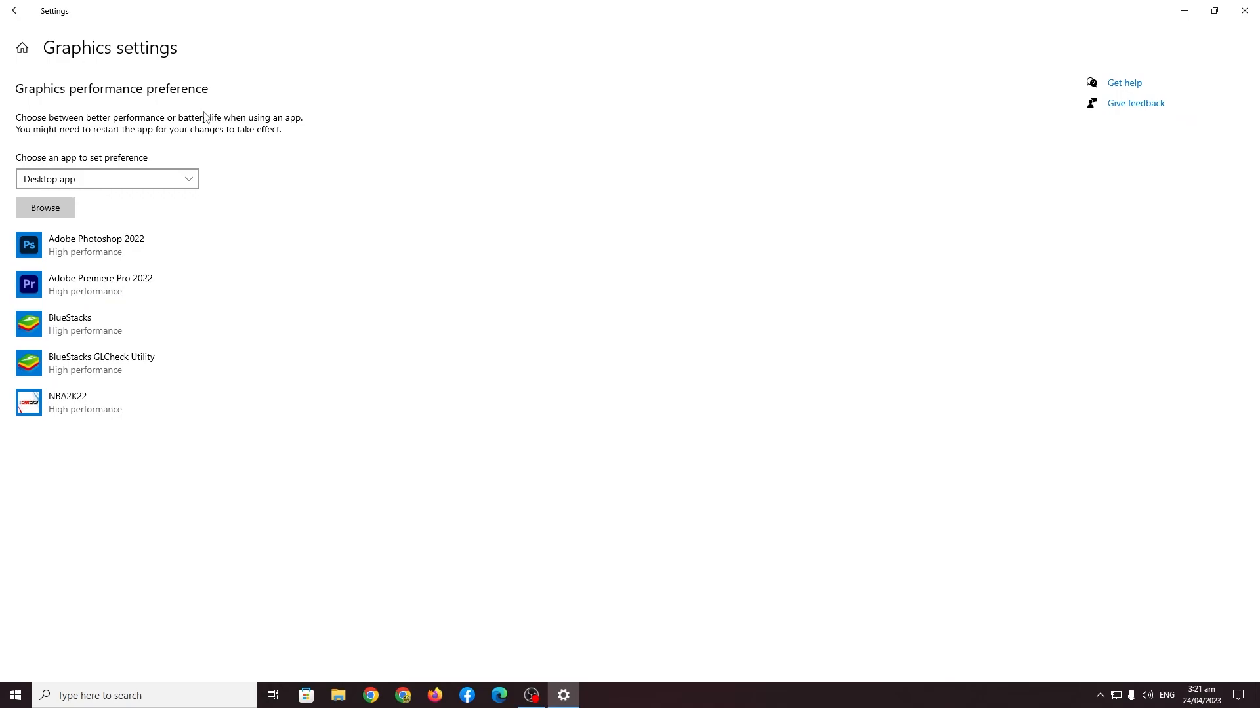
{"action": "mouse_move", "coordinate": [82, 457]}
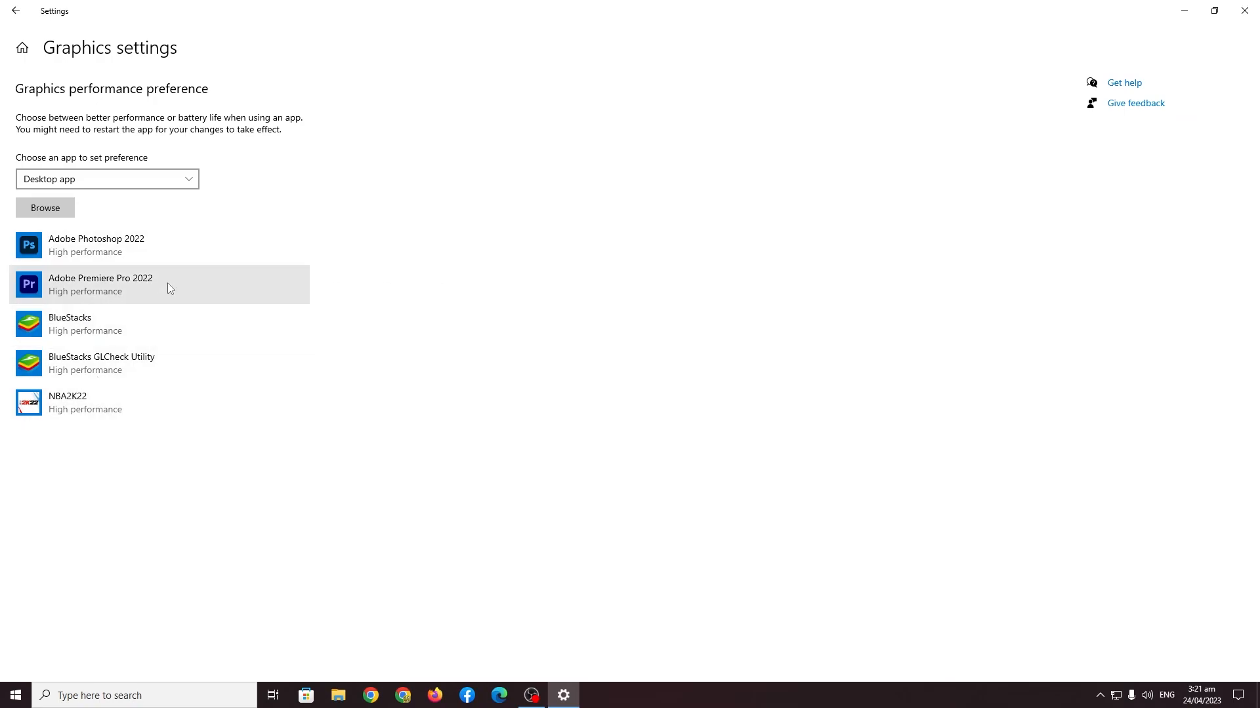
{"action": "mouse_move", "coordinate": [448, 366]}
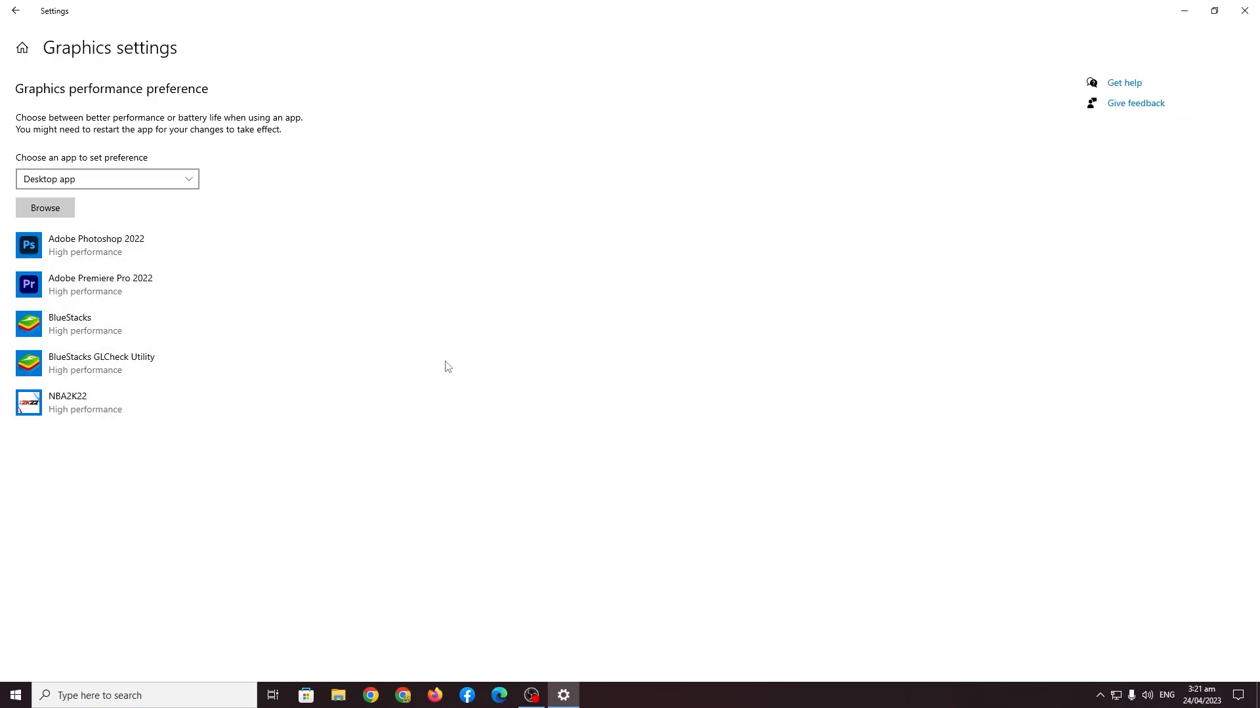
{"action": "mouse_move", "coordinate": [426, 366]}
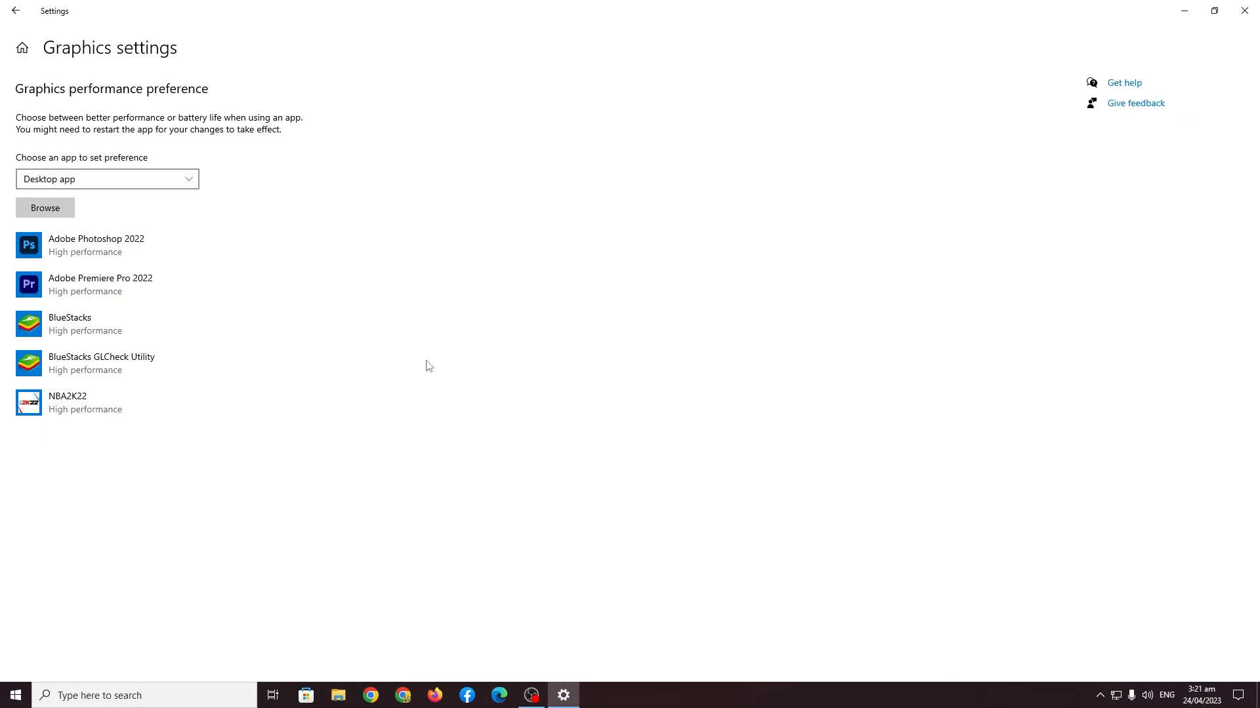
{"action": "mouse_move", "coordinate": [409, 370]}
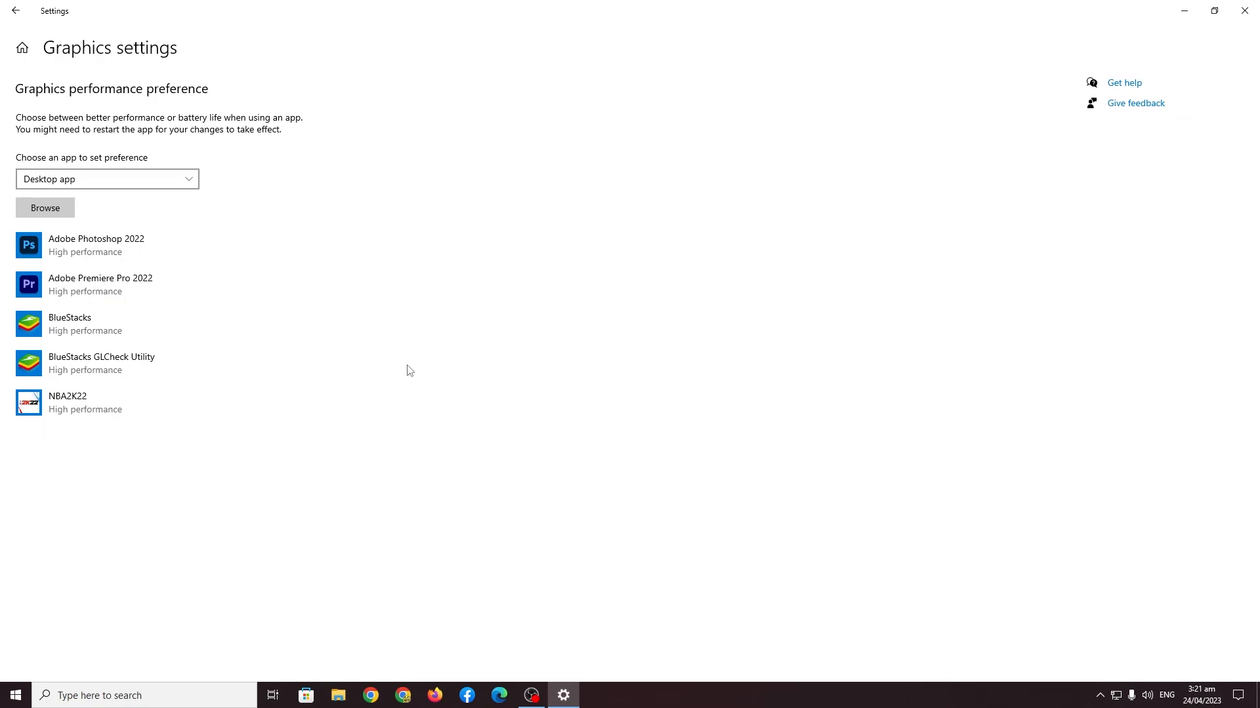
{"action": "mouse_move", "coordinate": [309, 235]}
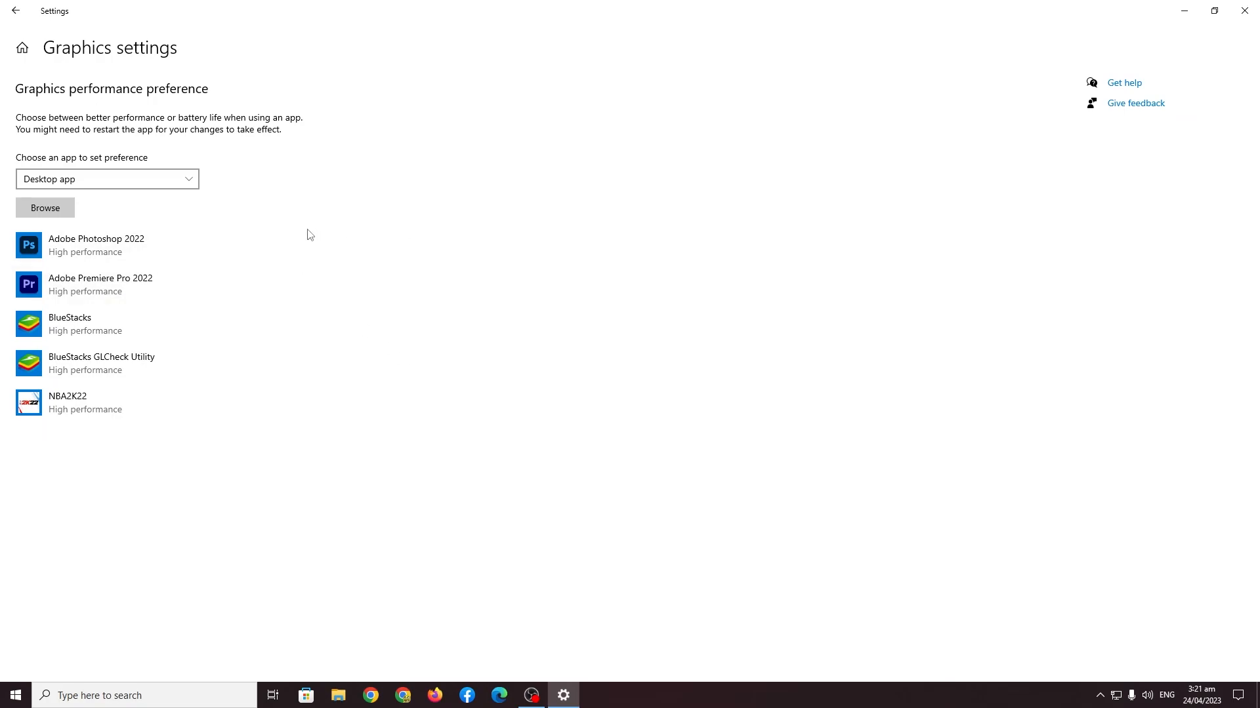
{"action": "mouse_move", "coordinate": [118, 169]}
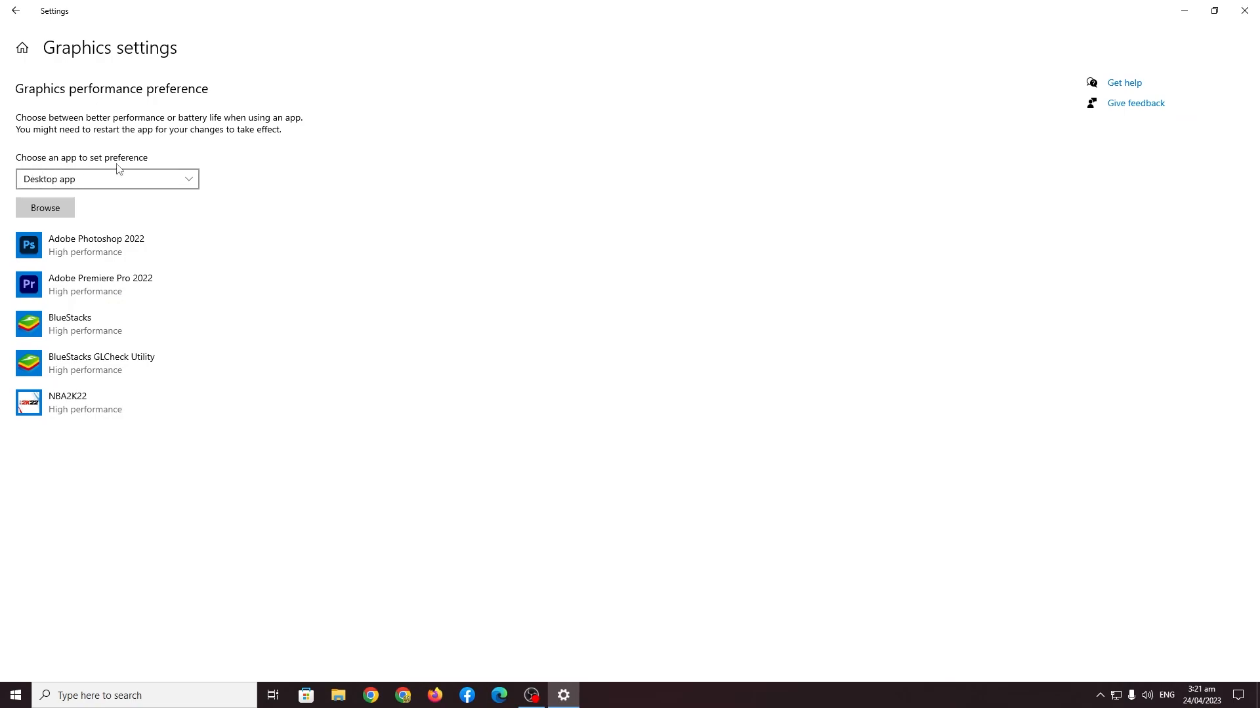
Keep Desktop app as the type, browse for a program, then cancel the file picker.
{"action": "left_click", "coordinate": [106, 179]}
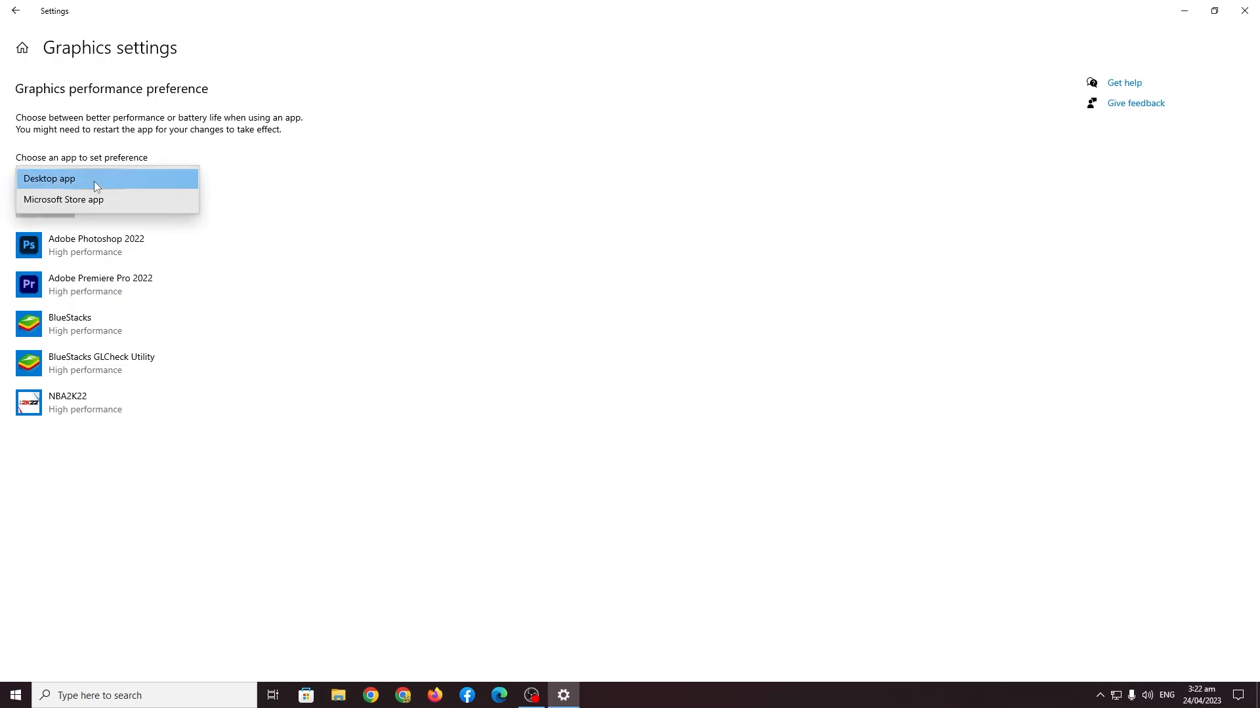
{"action": "left_click", "coordinate": [48, 178]}
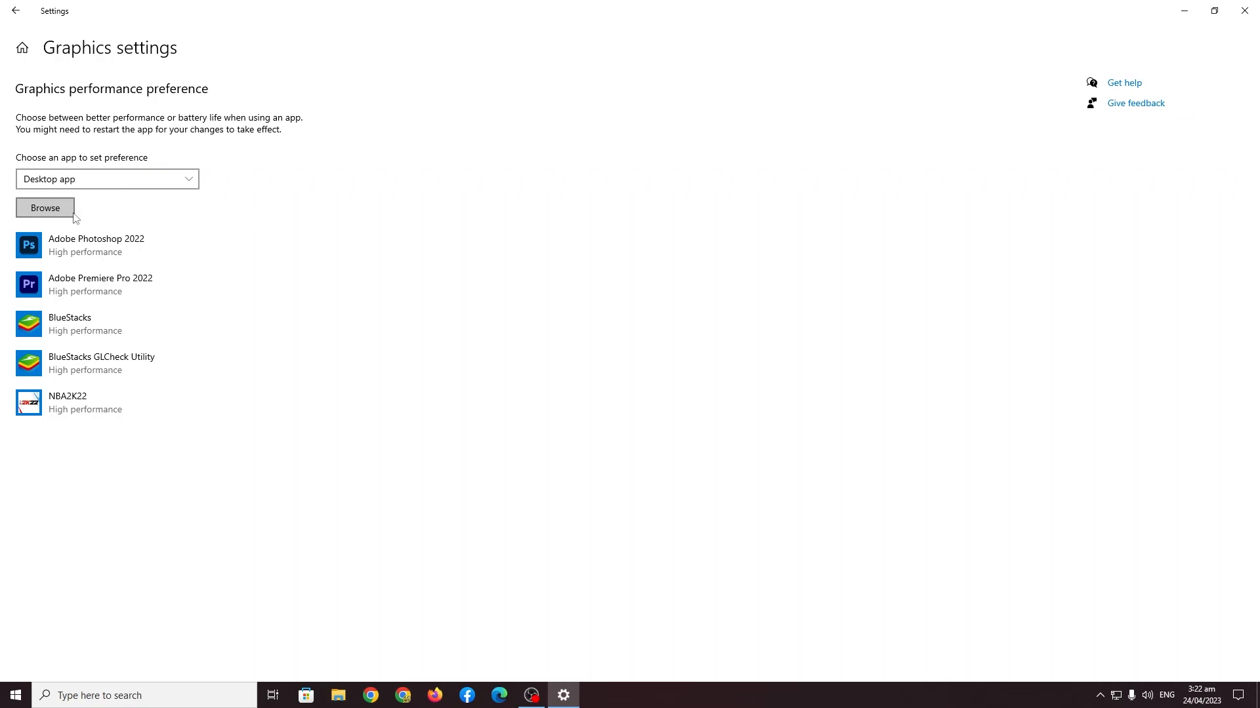
{"action": "left_click", "coordinate": [45, 207]}
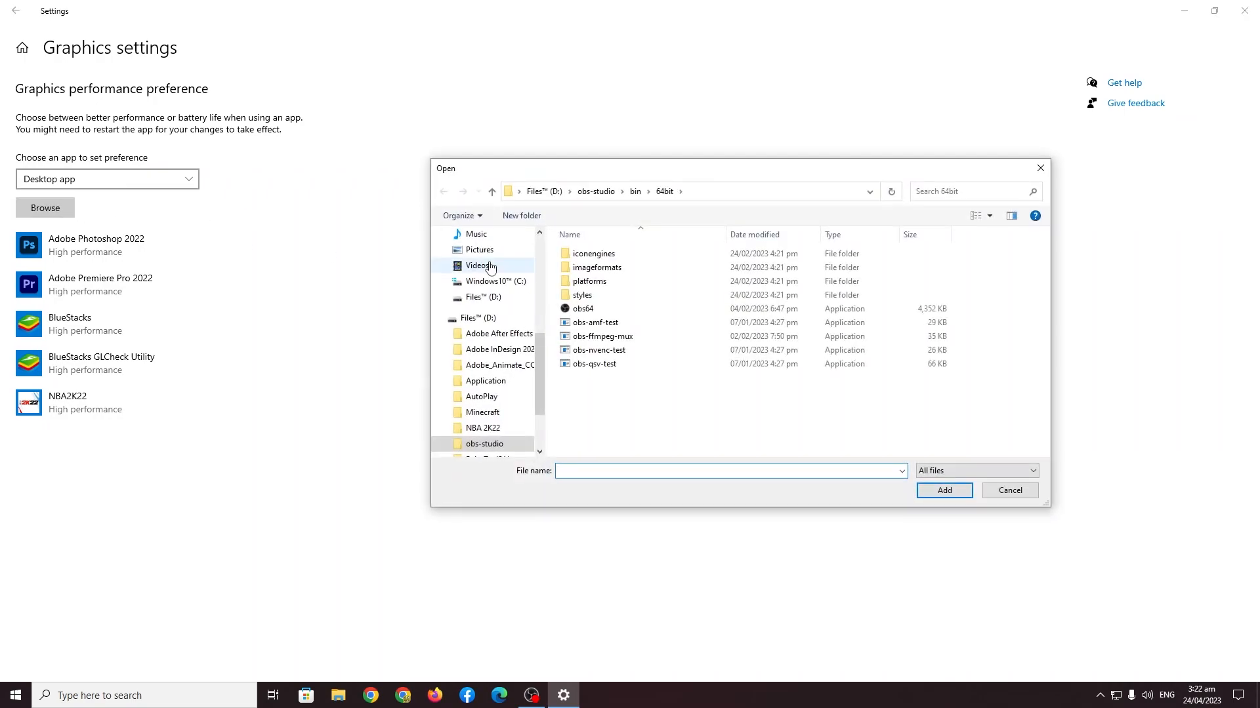
{"action": "left_click", "coordinate": [583, 308]}
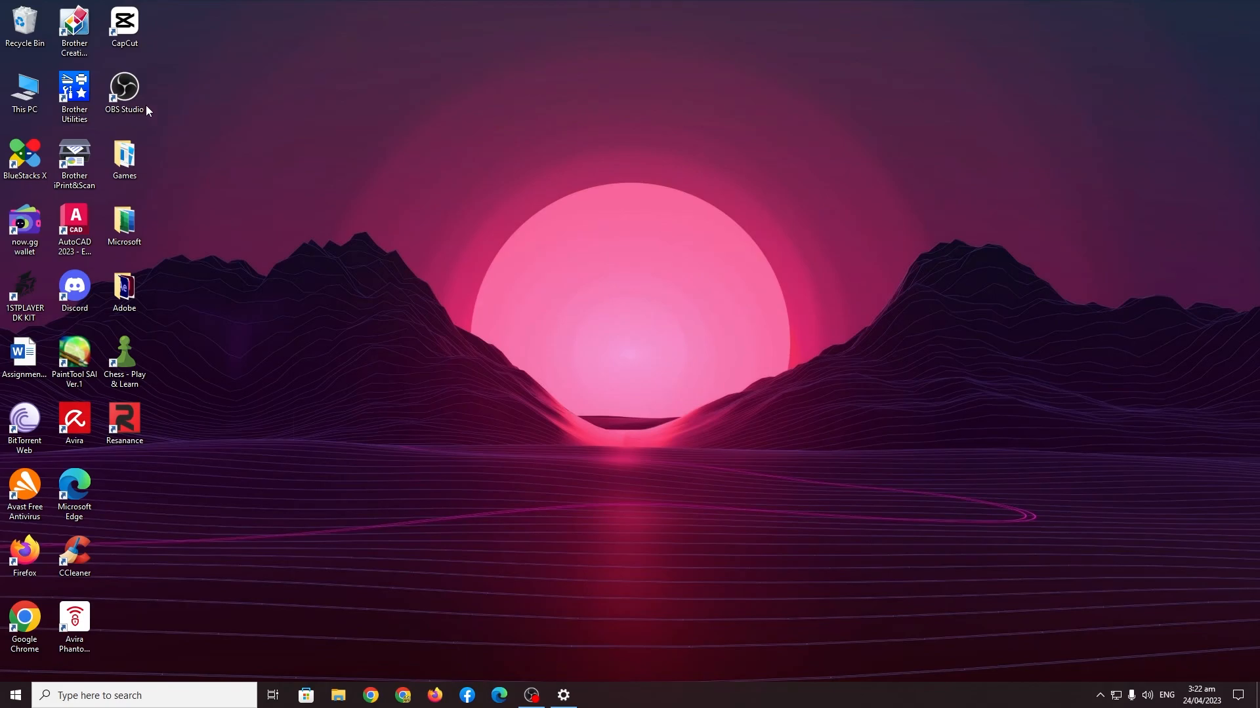
Open the OBS Studio shortcut's file location and locate obs64 in the 64bit folder.
{"action": "left_click", "coordinate": [124, 92]}
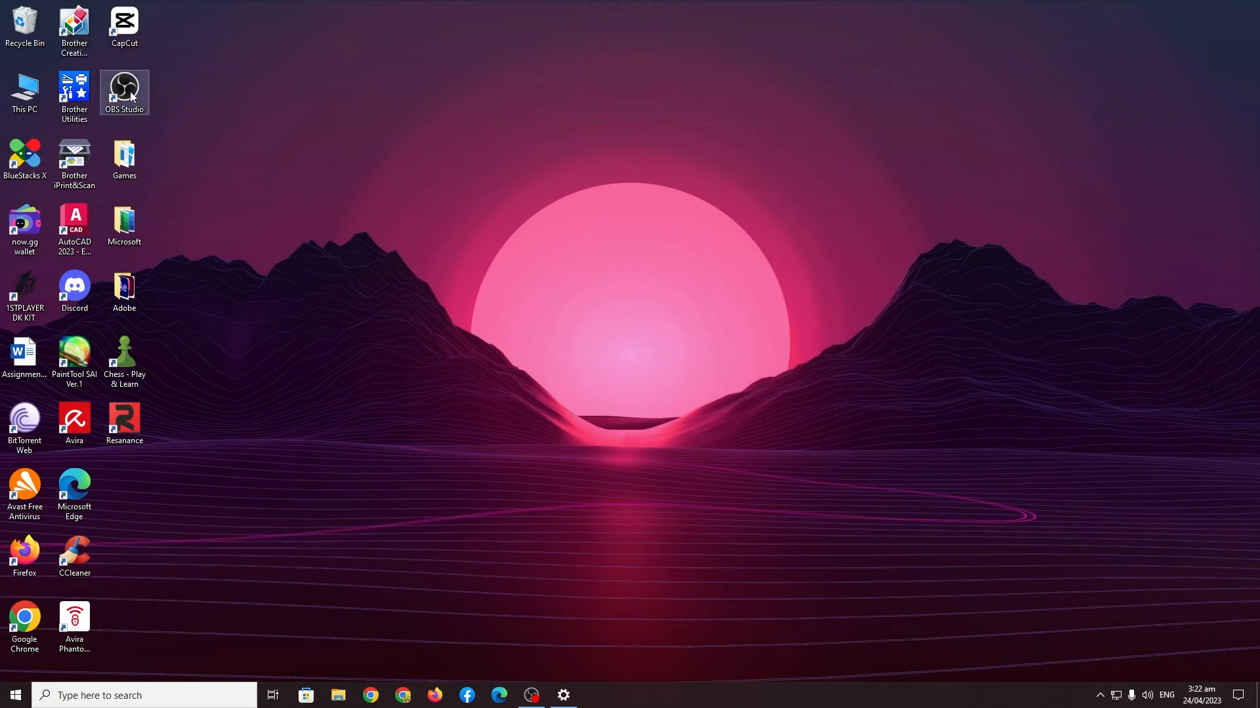
{"action": "right_click", "coordinate": [124, 92]}
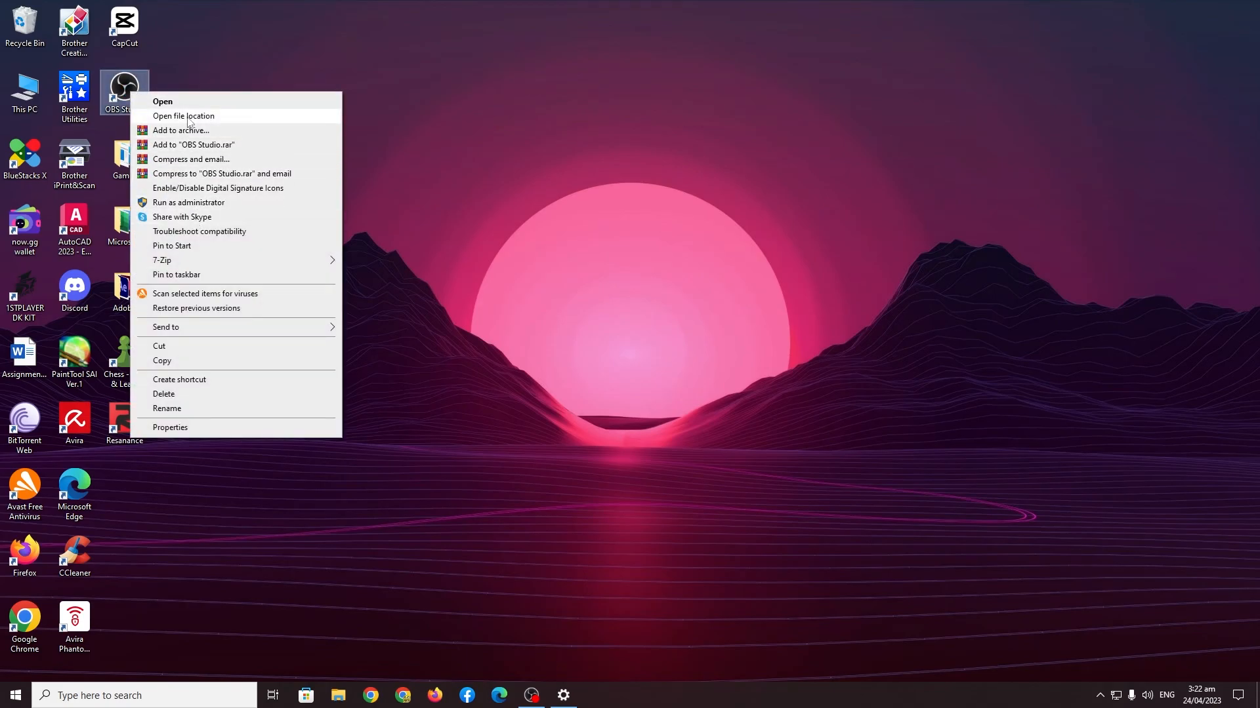
{"action": "left_click", "coordinate": [184, 115]}
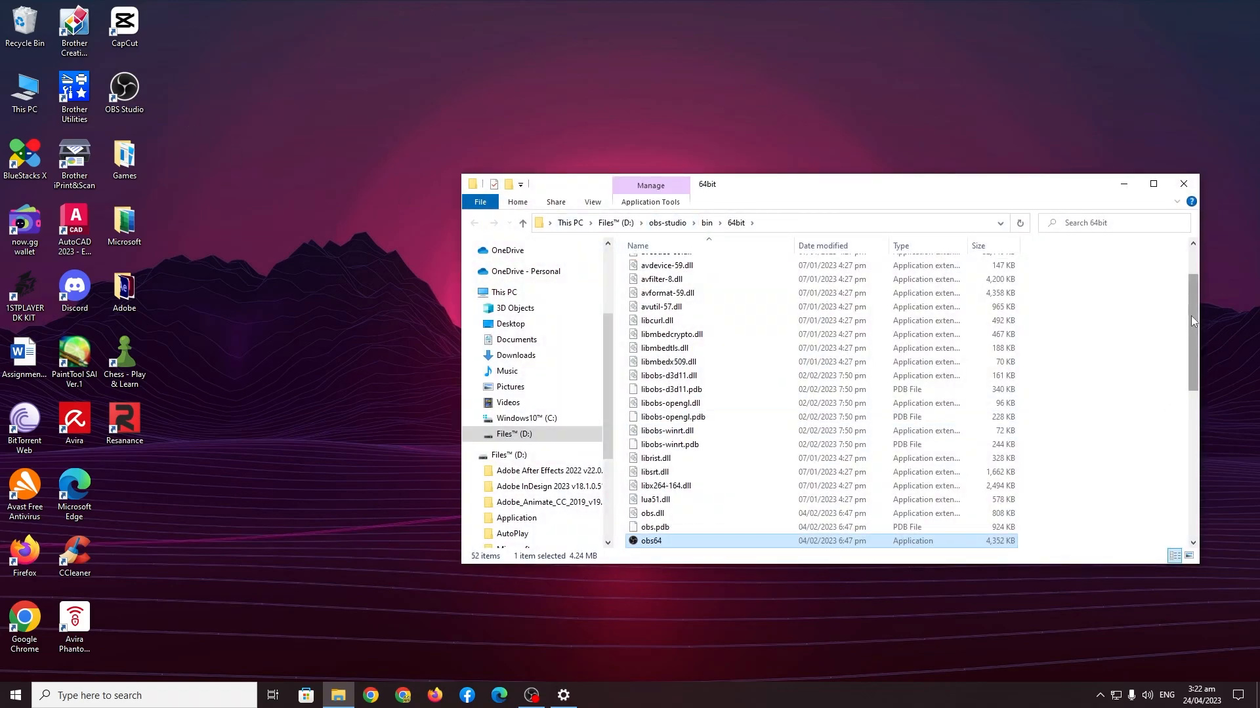
{"action": "scroll", "scroll_direction": "down", "scroll_amount": 3}
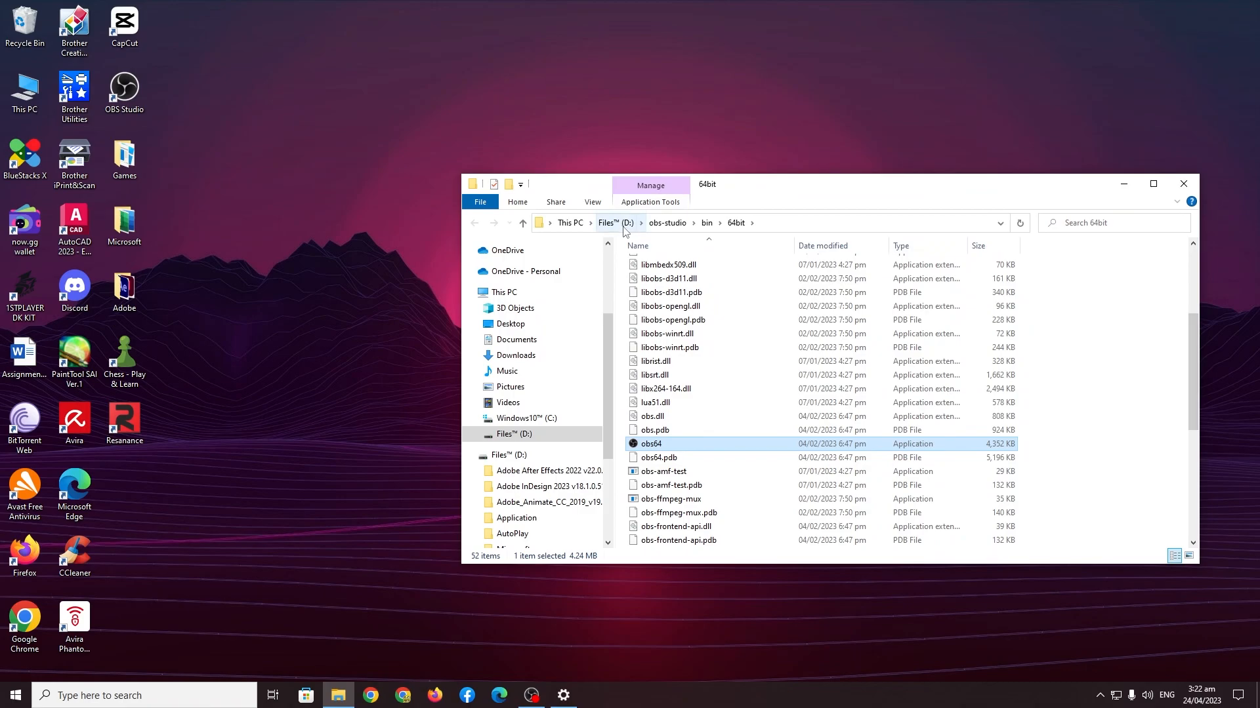
{"action": "mouse_move", "coordinate": [618, 231]}
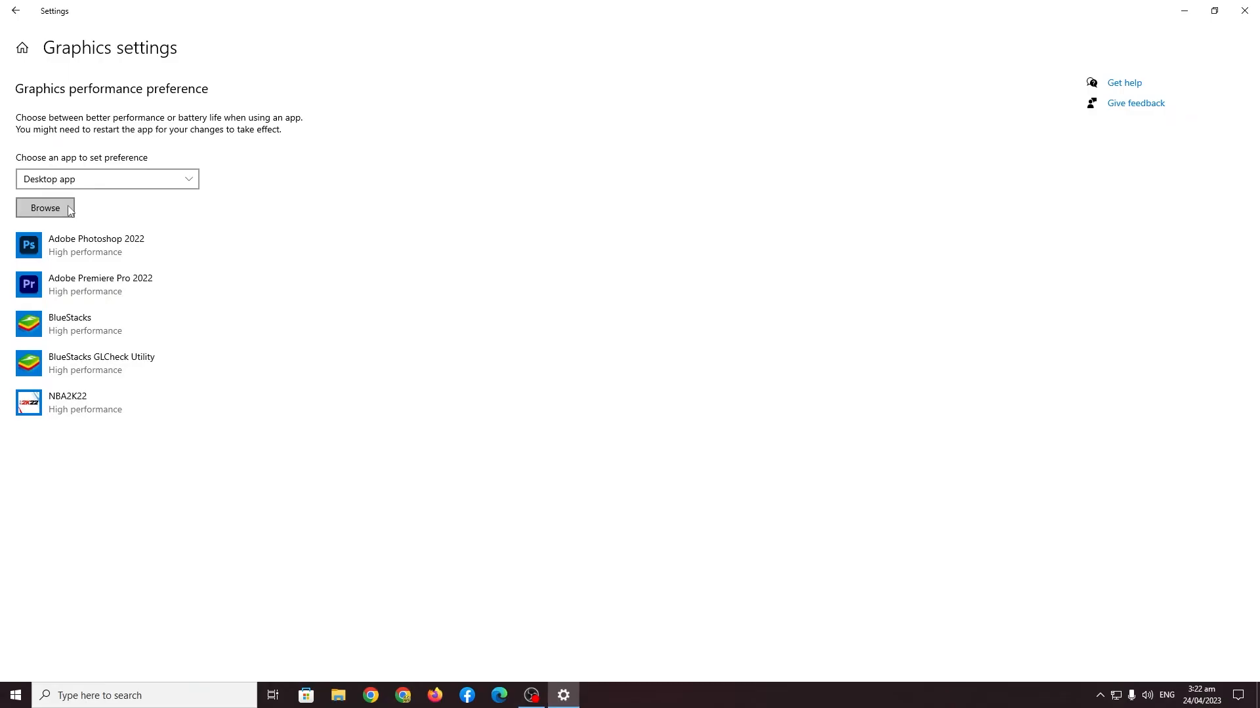
Browse to obs64.exe in the 64bit folder and add it to the graphics preference list.
{"action": "left_click", "coordinate": [44, 207]}
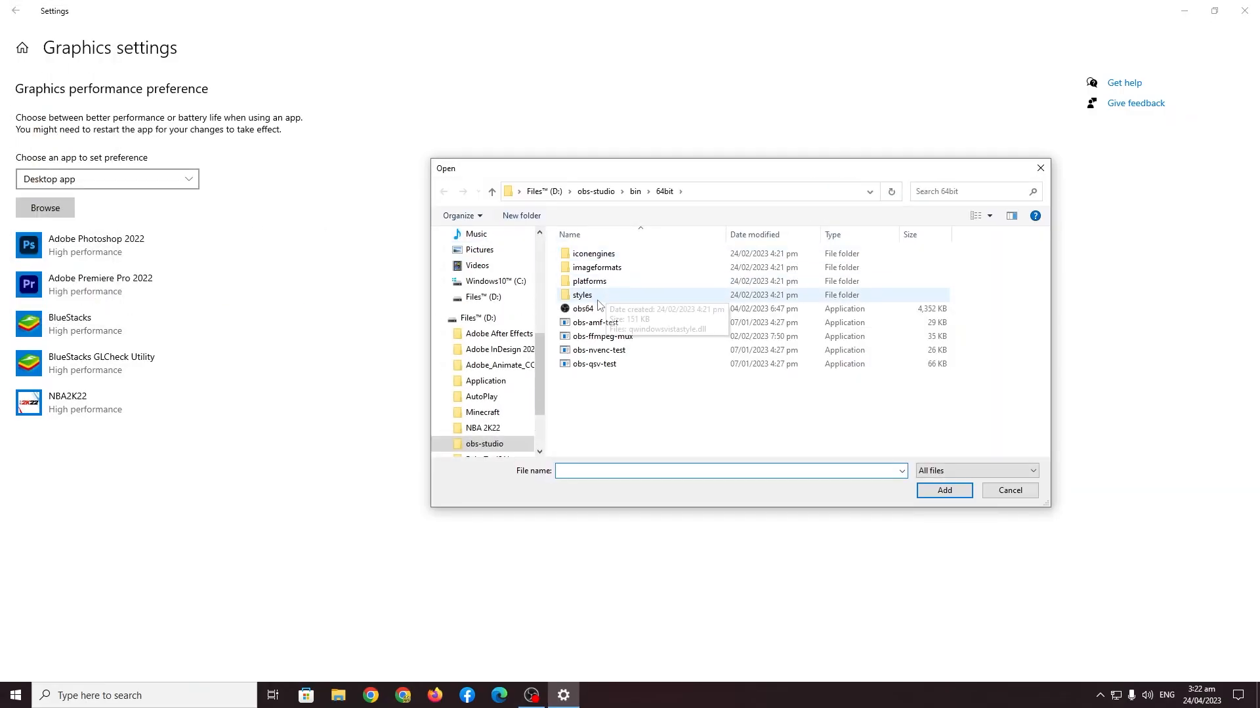
{"action": "left_click", "coordinate": [583, 308]}
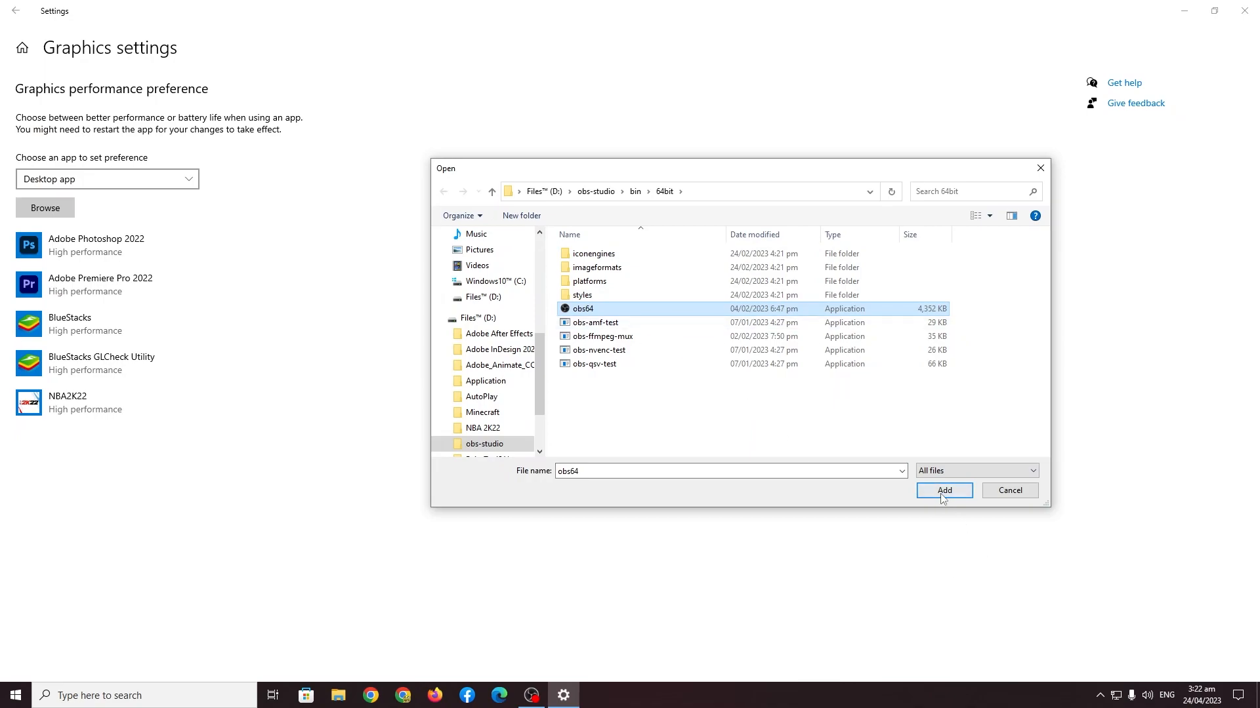
{"action": "left_click", "coordinate": [943, 491]}
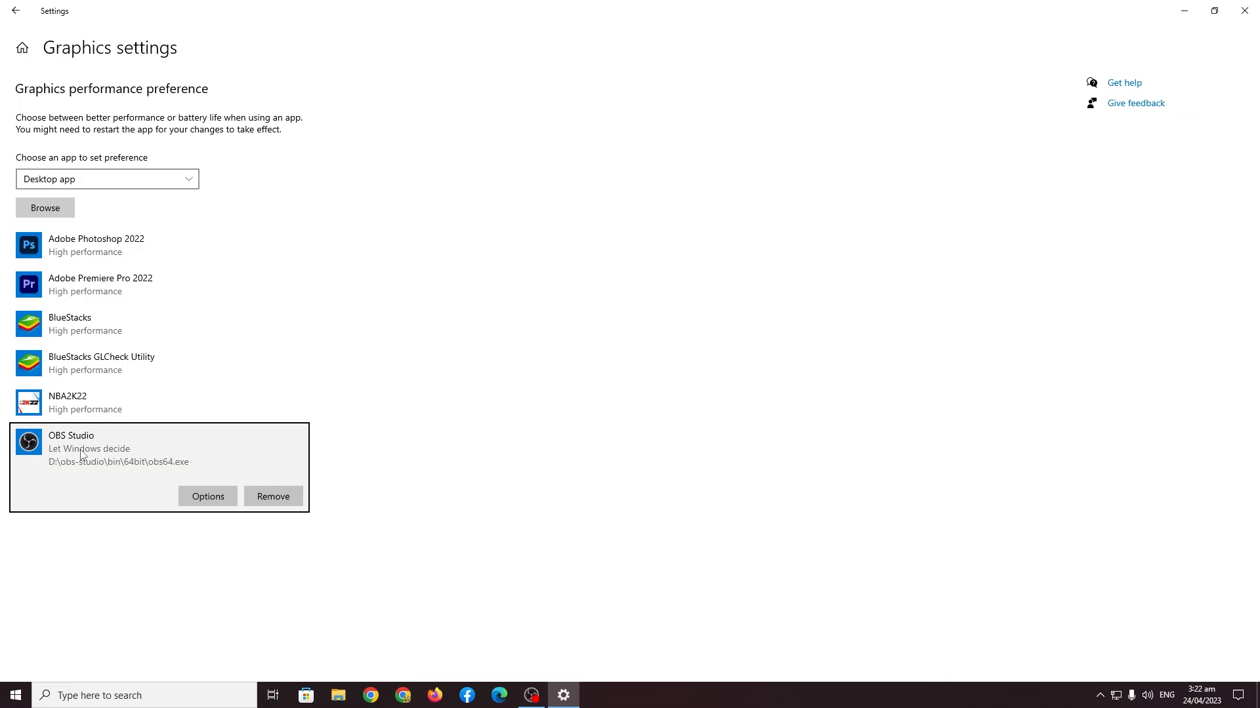
{"action": "mouse_move", "coordinate": [212, 491]}
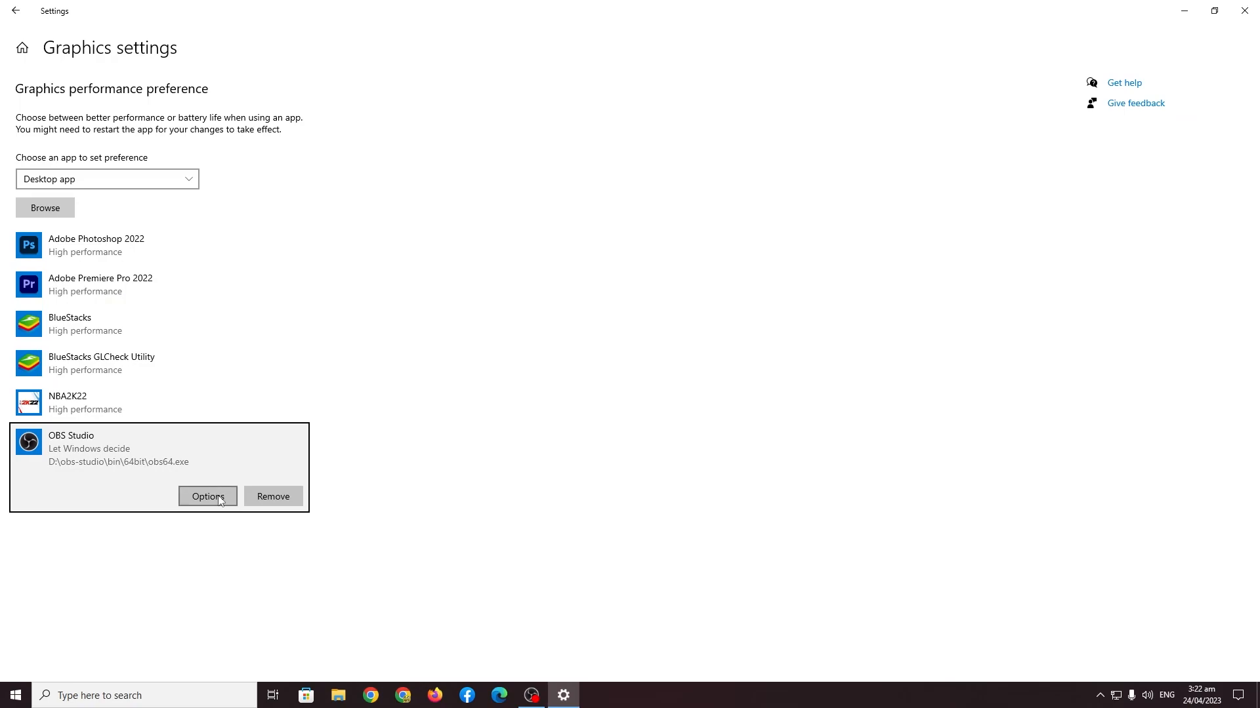
Save OBS Studio's graphics preference as High performance and close Windows Settings.
{"action": "left_click", "coordinate": [207, 496]}
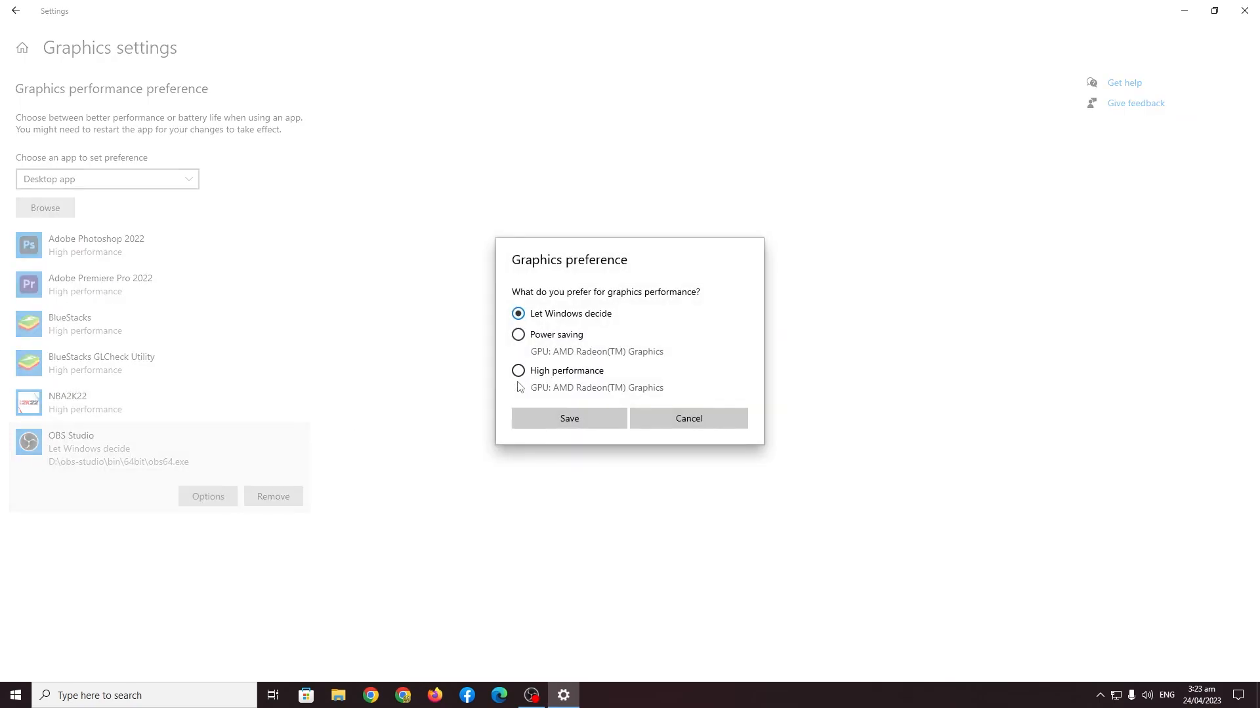
{"action": "left_click", "coordinate": [518, 370]}
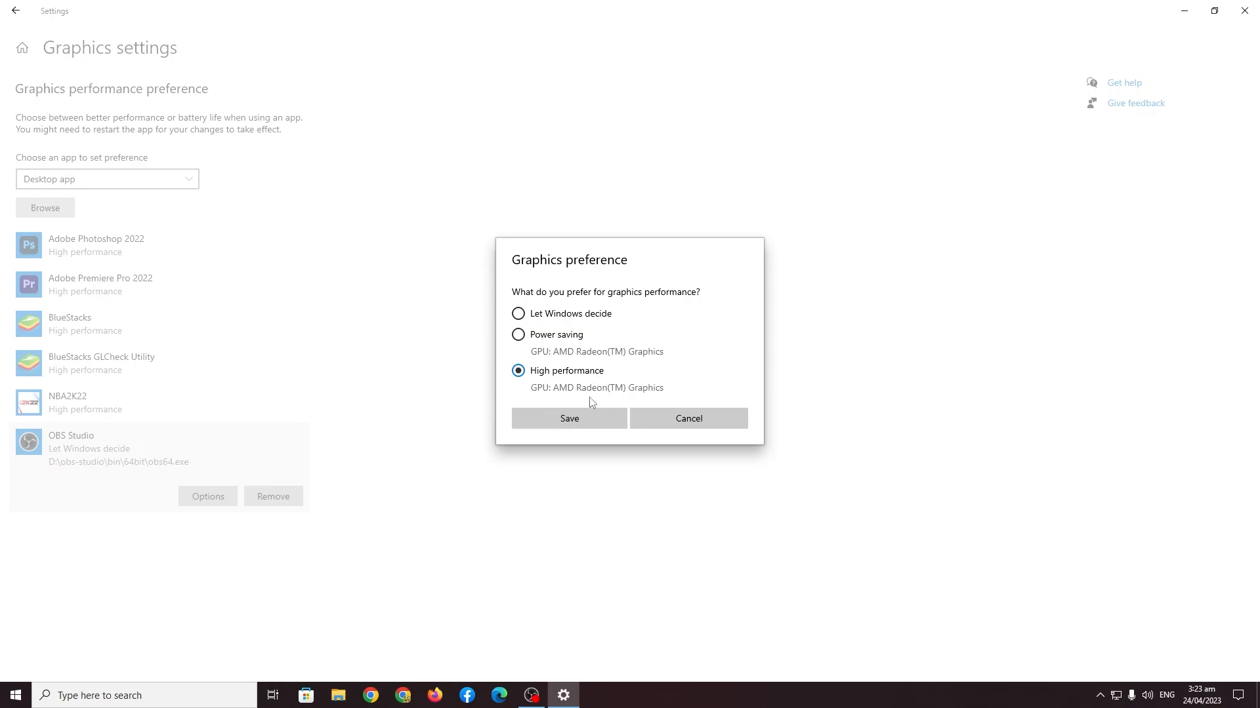
{"action": "mouse_move", "coordinate": [550, 403]}
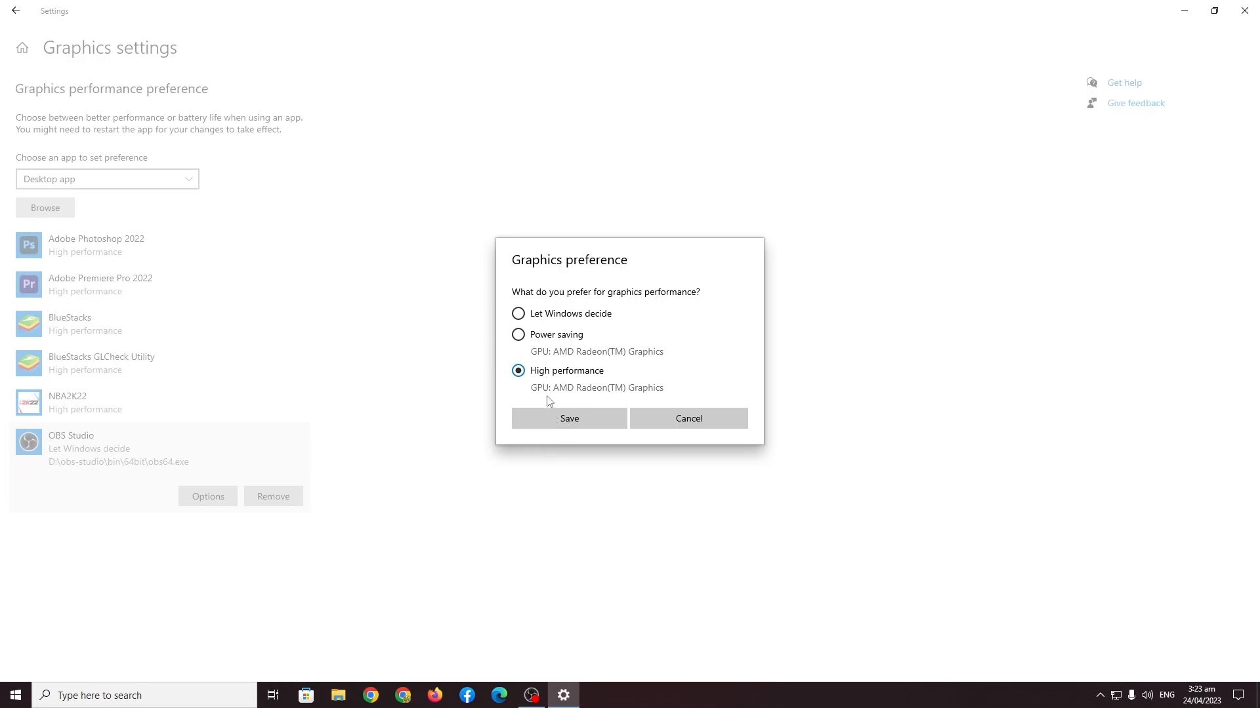
{"action": "mouse_move", "coordinate": [597, 456]}
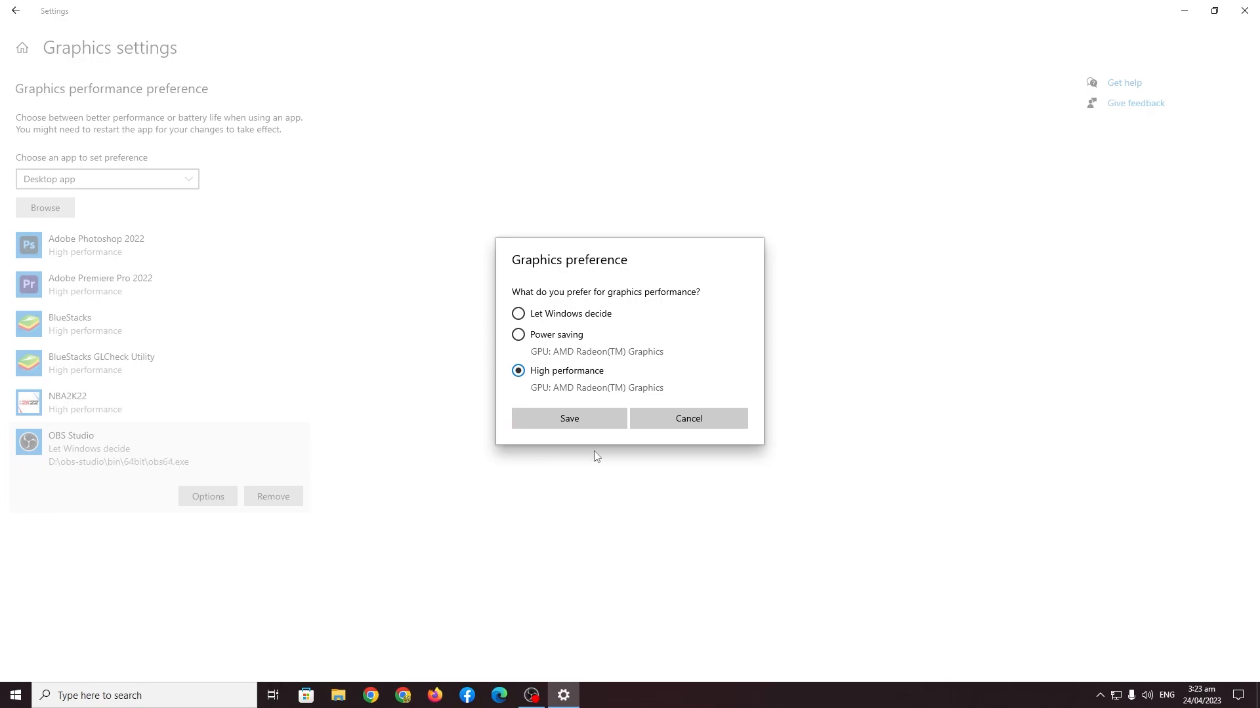
{"action": "mouse_move", "coordinate": [561, 410]}
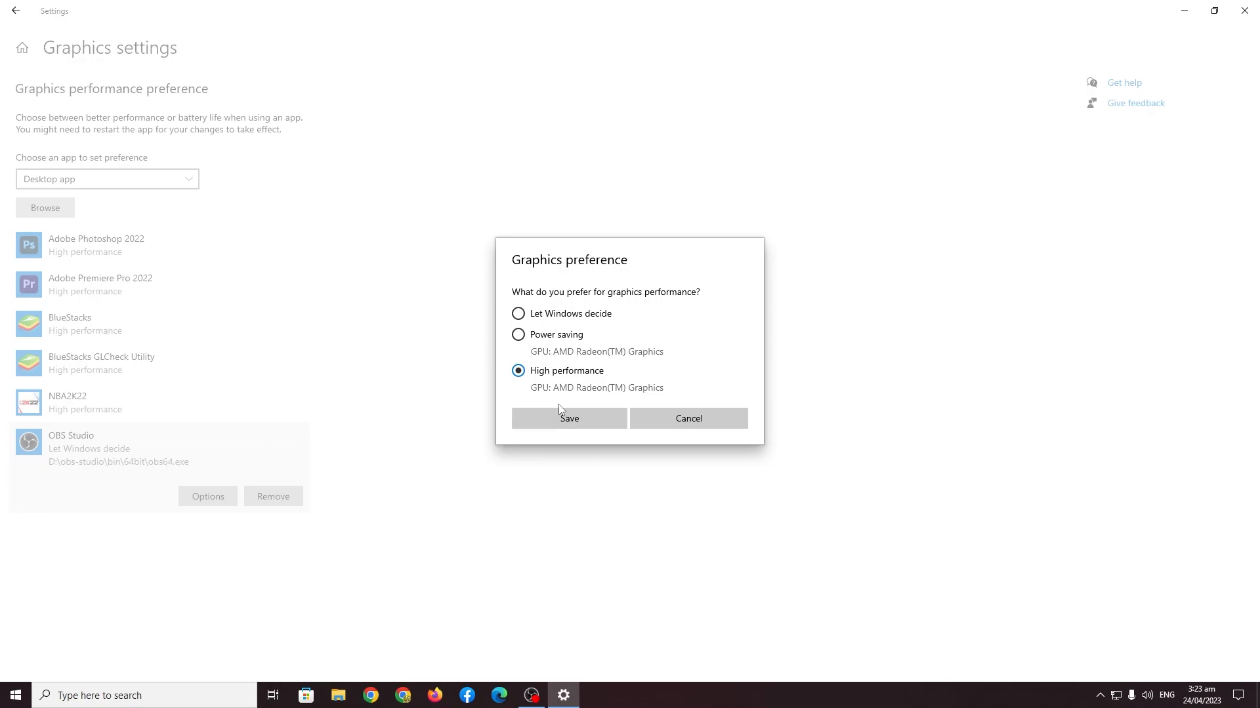
{"action": "left_click", "coordinate": [568, 417]}
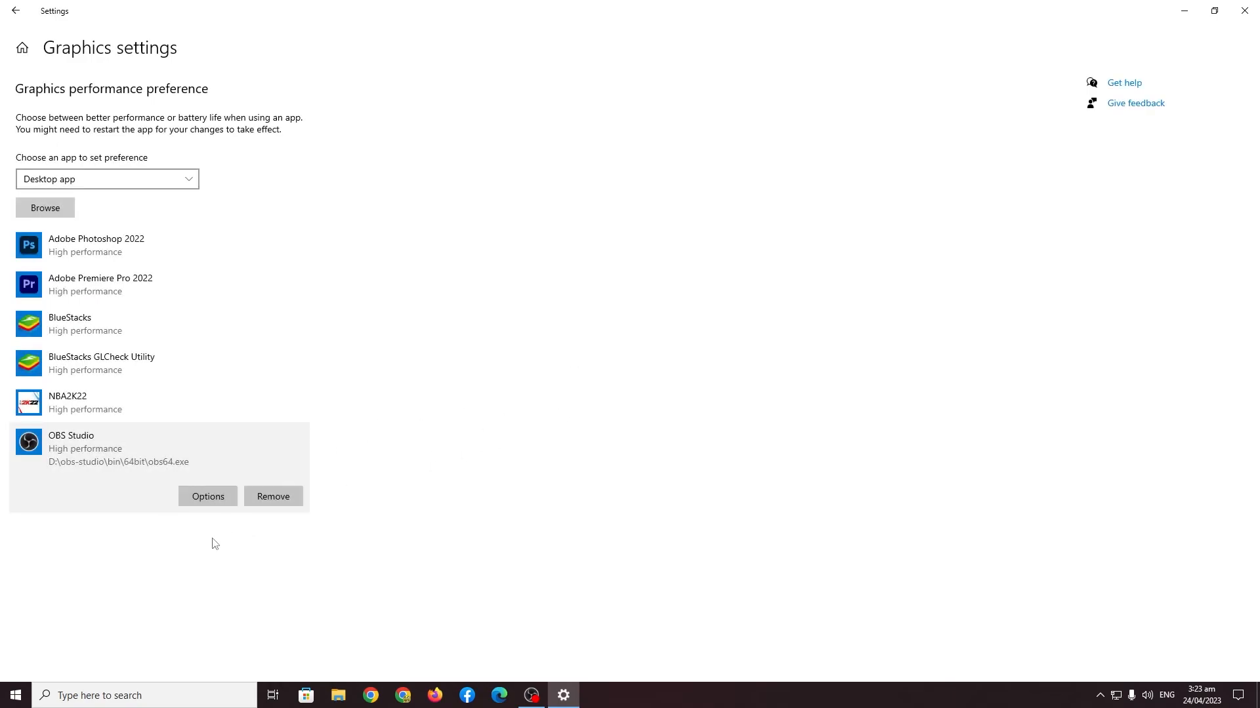
{"action": "mouse_move", "coordinate": [140, 552]}
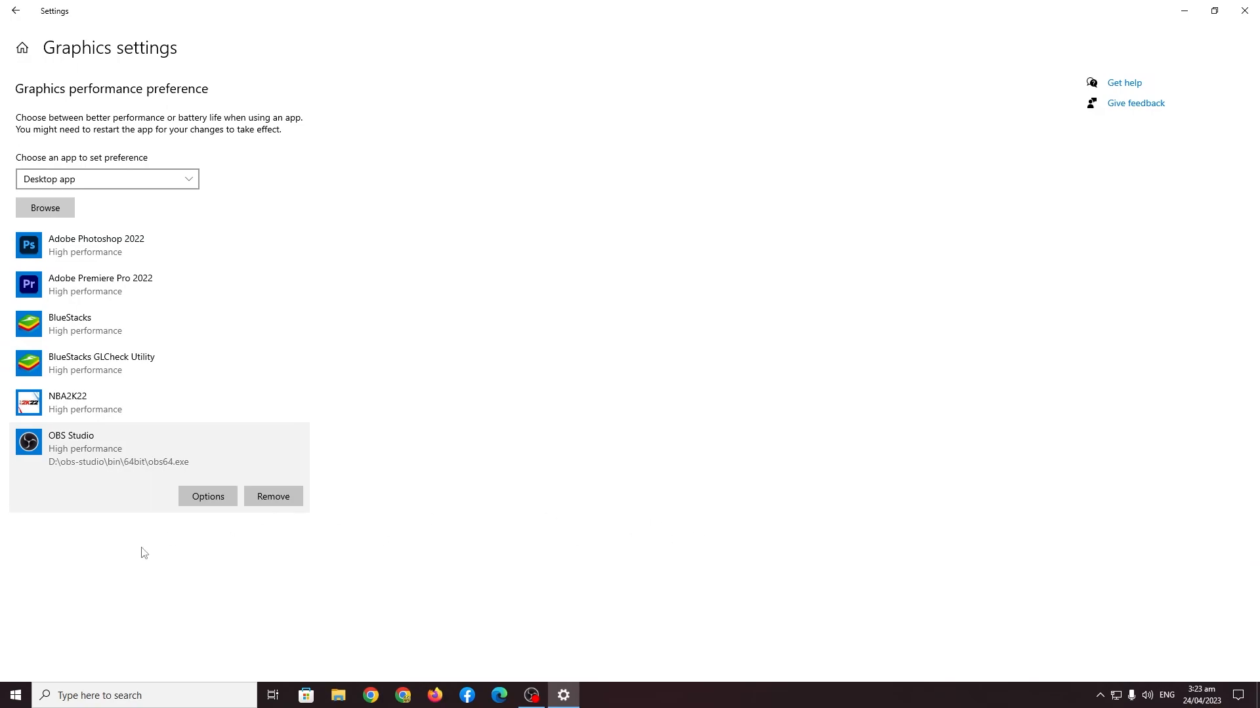
{"action": "mouse_move", "coordinate": [667, 370]}
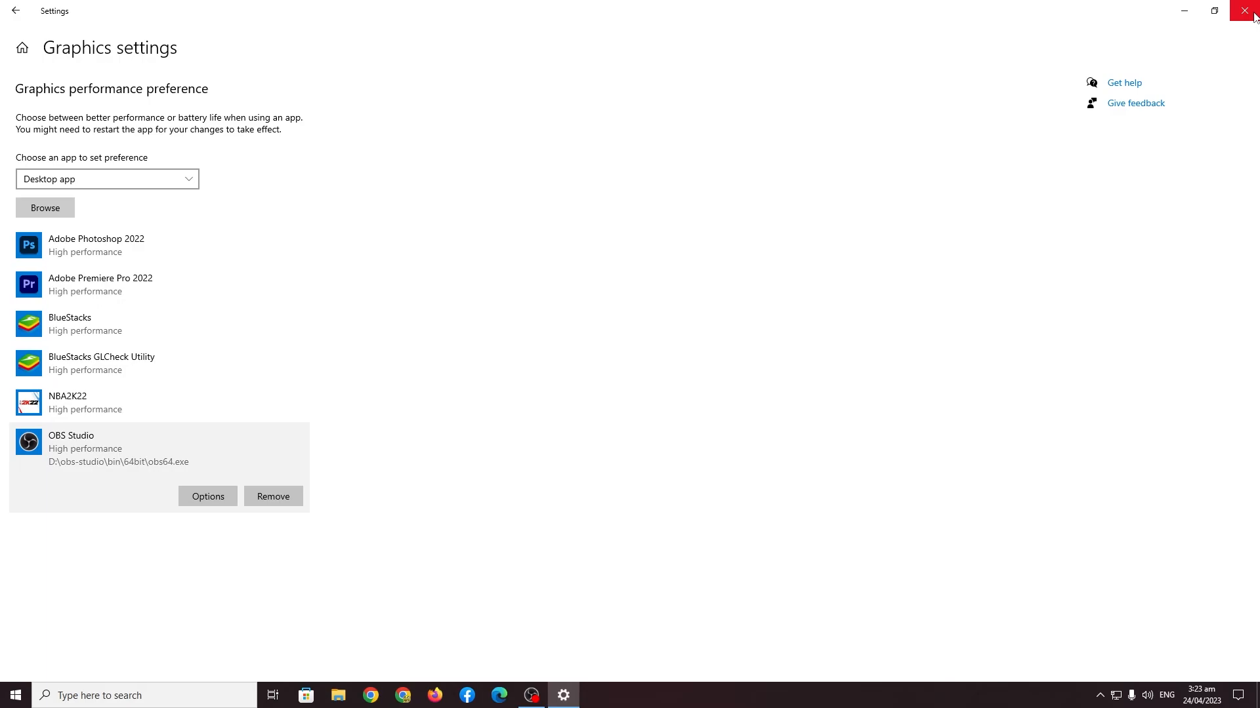
{"action": "mouse_move", "coordinate": [1250, 11]}
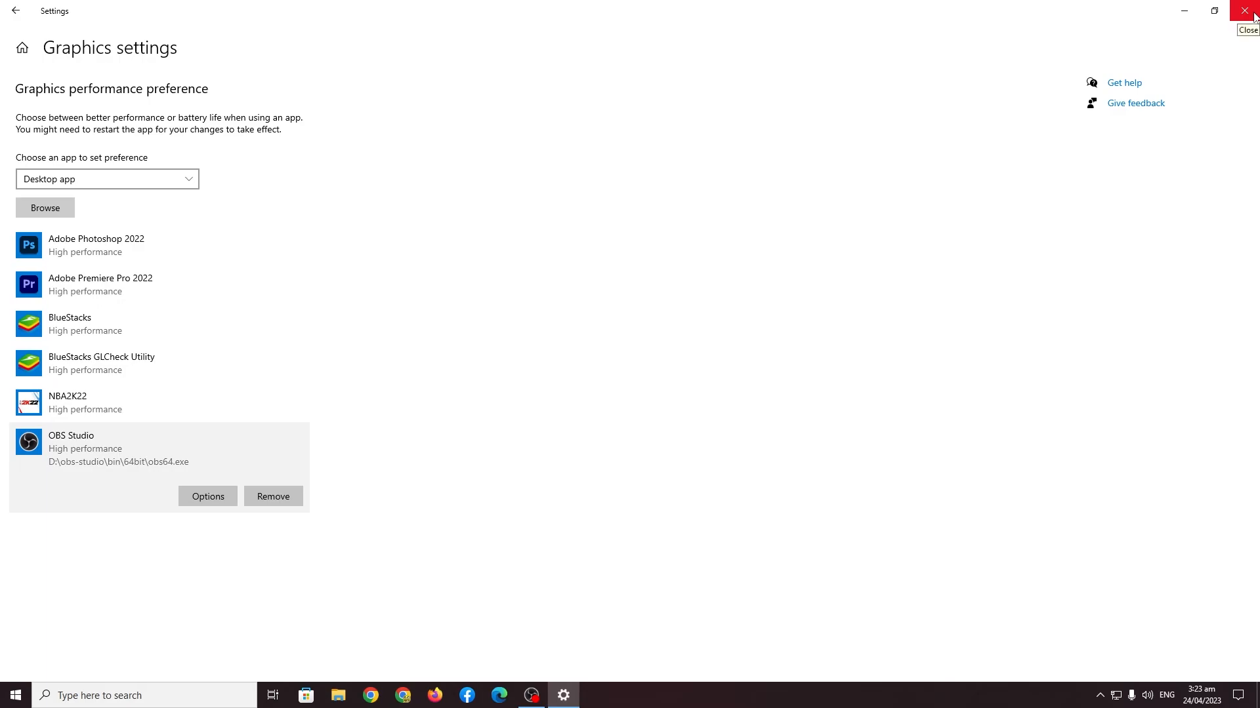
{"action": "left_click", "coordinate": [1250, 11]}
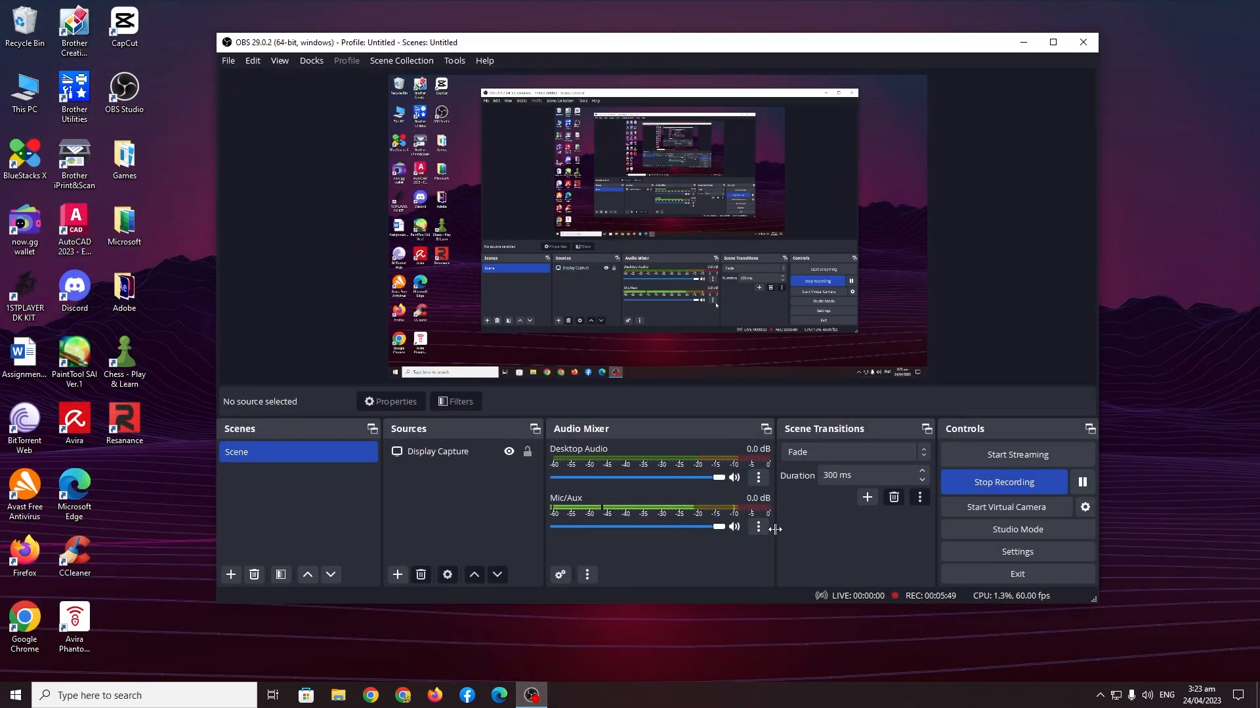